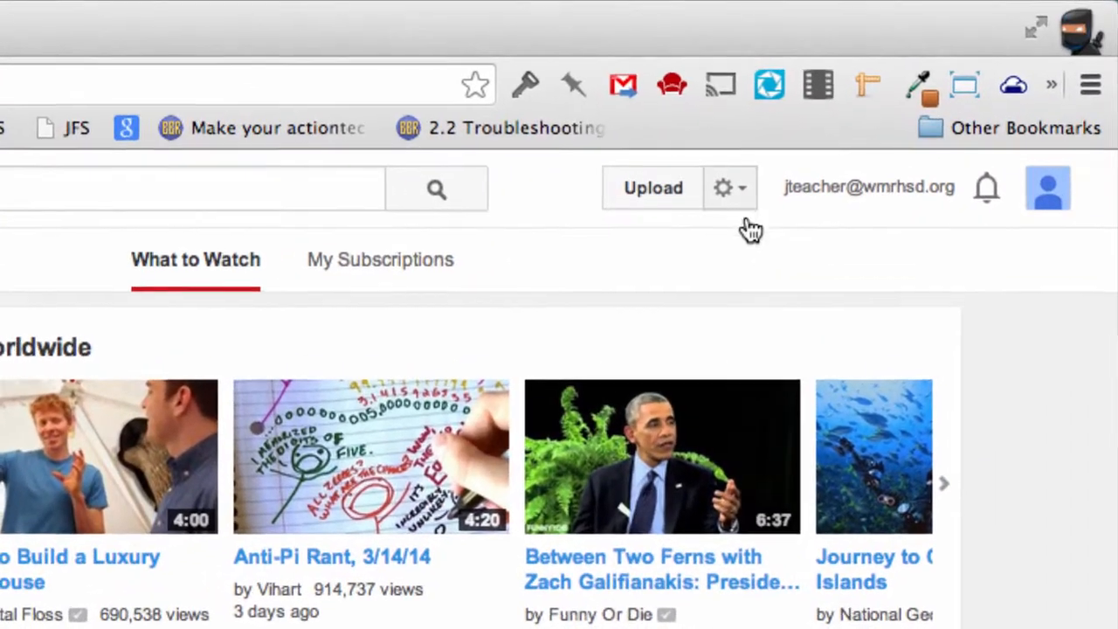
# - Reach the Video Manager's Uploads list via the gear menu's Dashboard; no videos are found
pyautogui.click(724, 187)
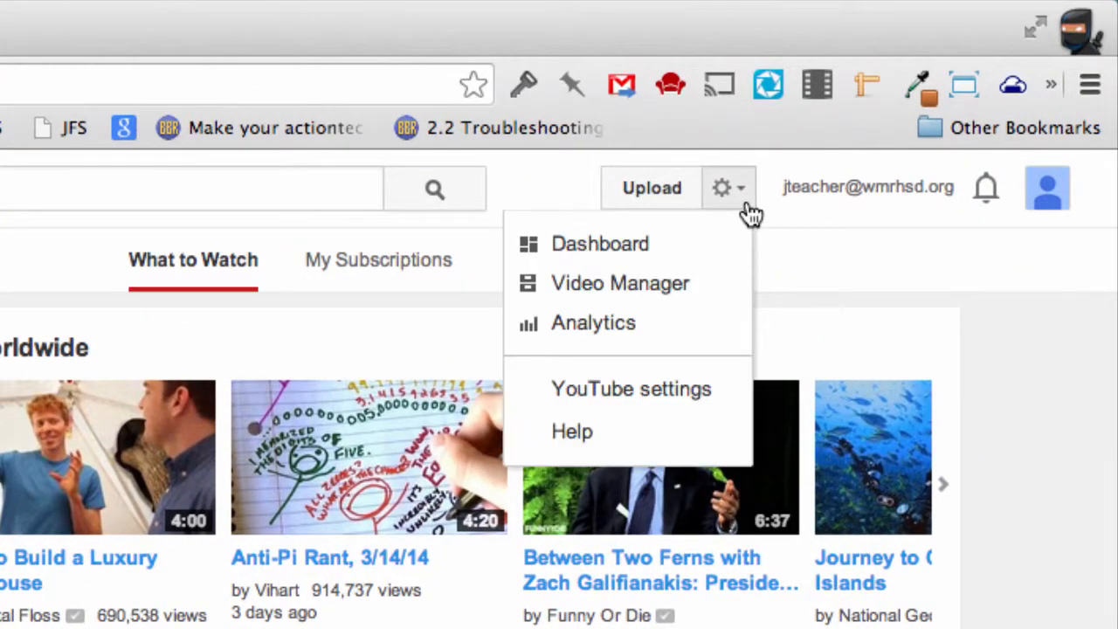
pyautogui.click(664, 245)
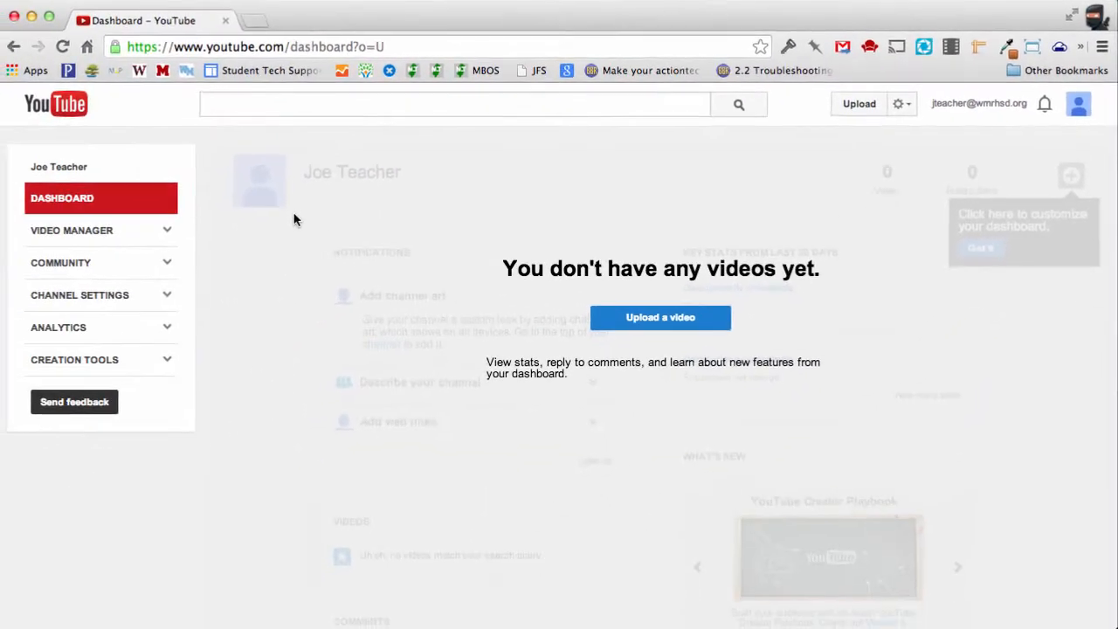
pyautogui.moveTo(126, 235)
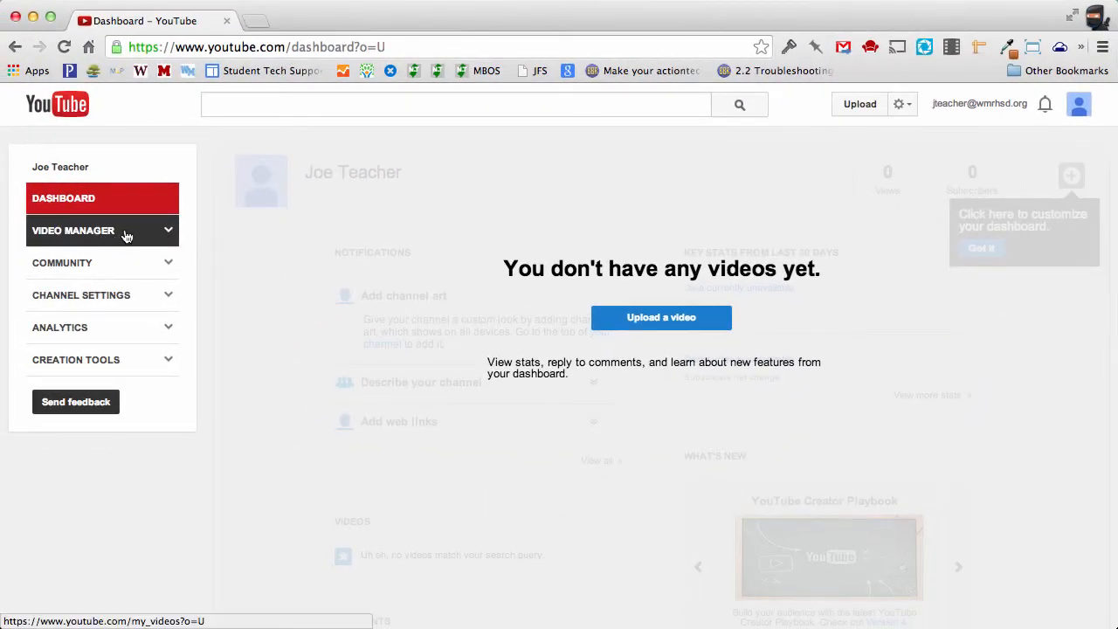
pyautogui.click(74, 230)
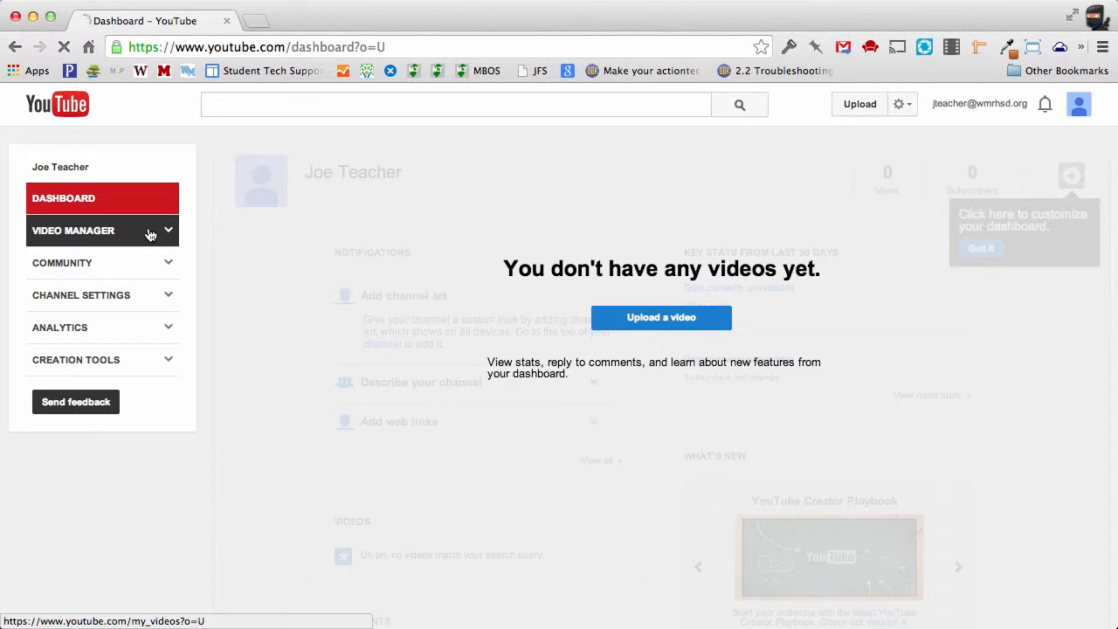
pyautogui.click(74, 231)
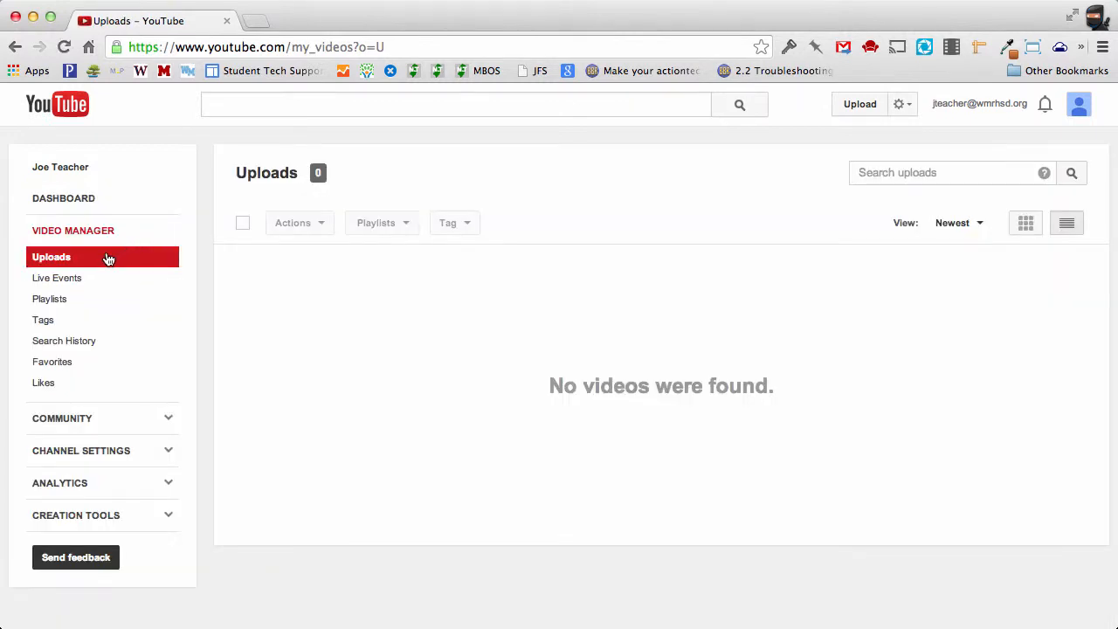
pyautogui.moveTo(48, 299)
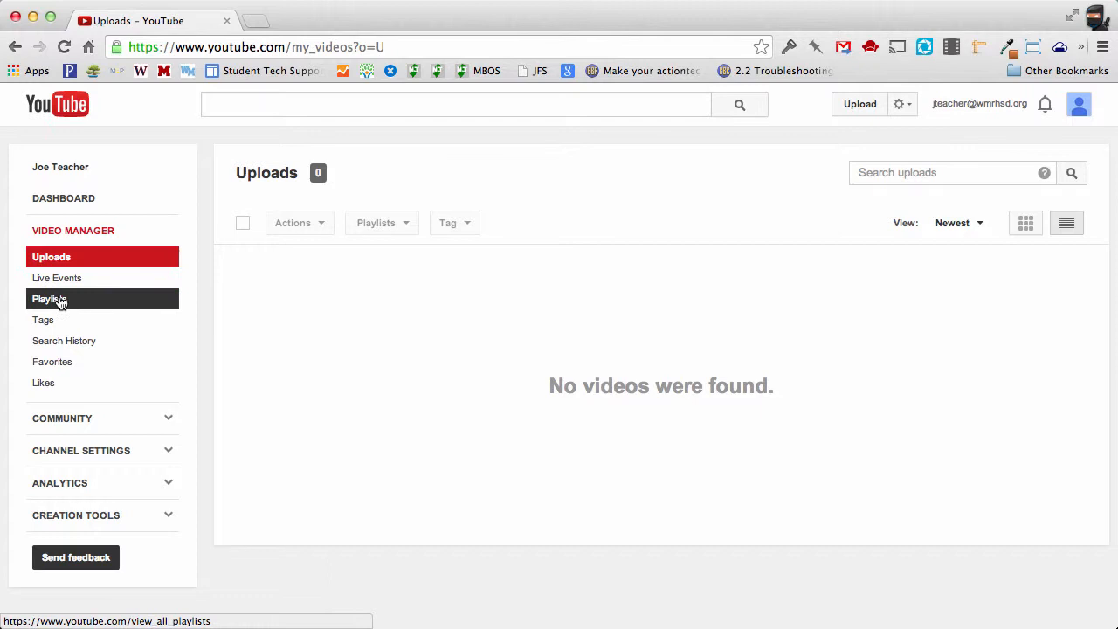
# - Show the Playlists list with the Nervous System and Pre Calculus playlists
pyautogui.click(49, 299)
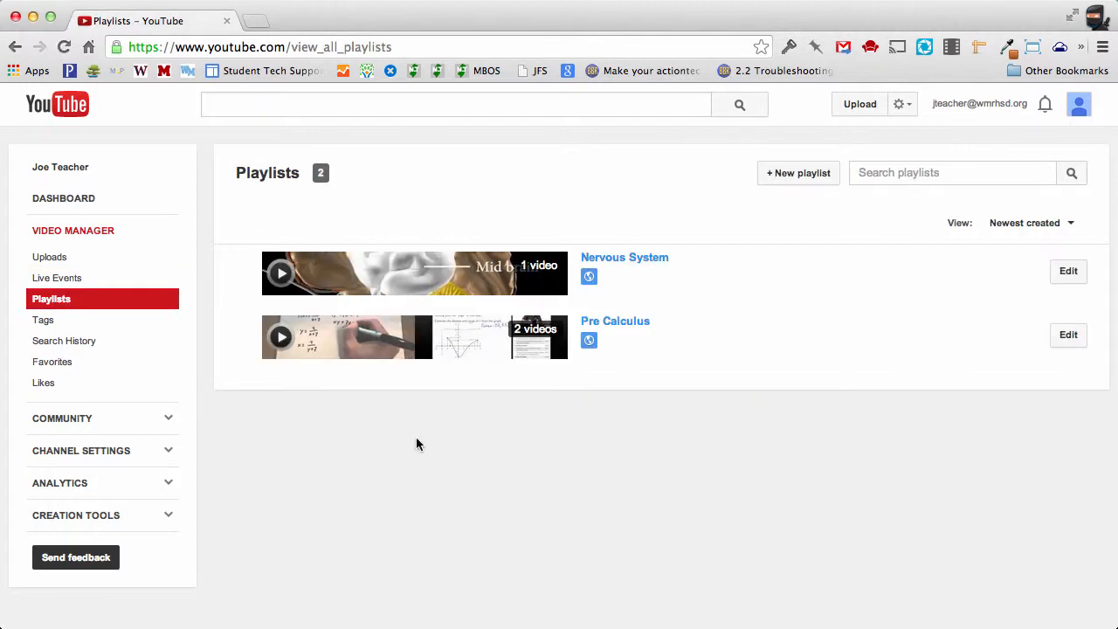
pyautogui.moveTo(706, 373)
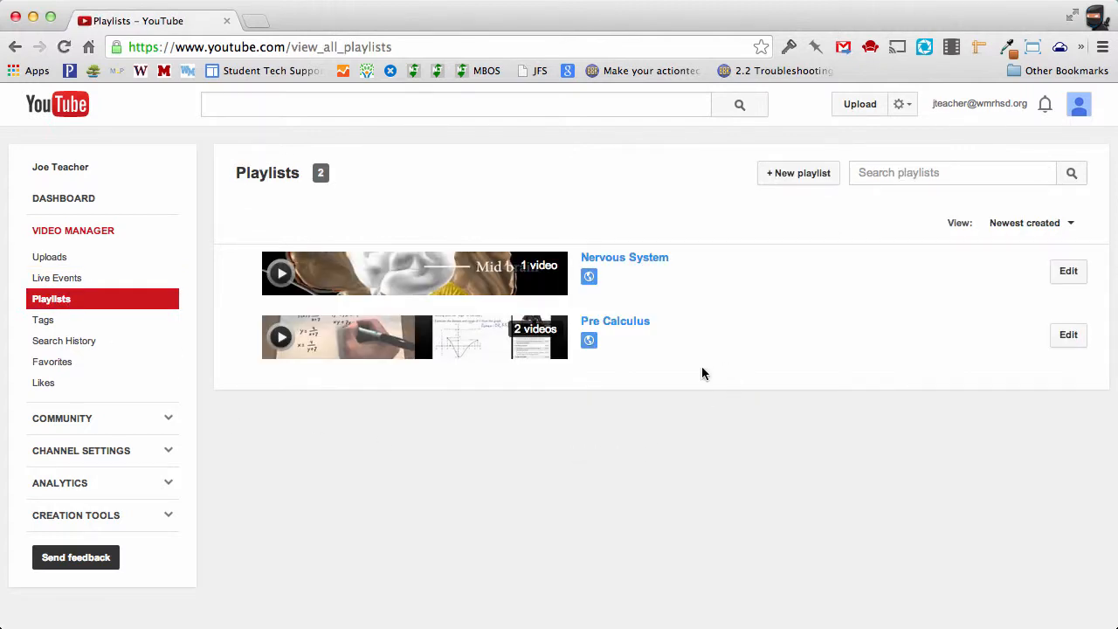
pyautogui.moveTo(760, 362)
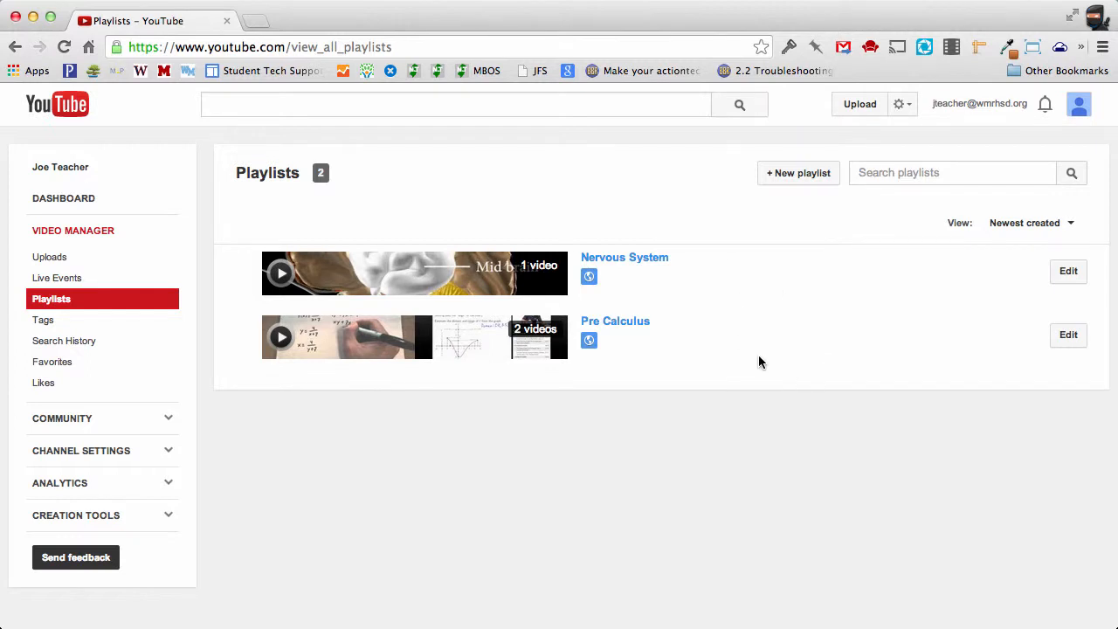
pyautogui.moveTo(561, 381)
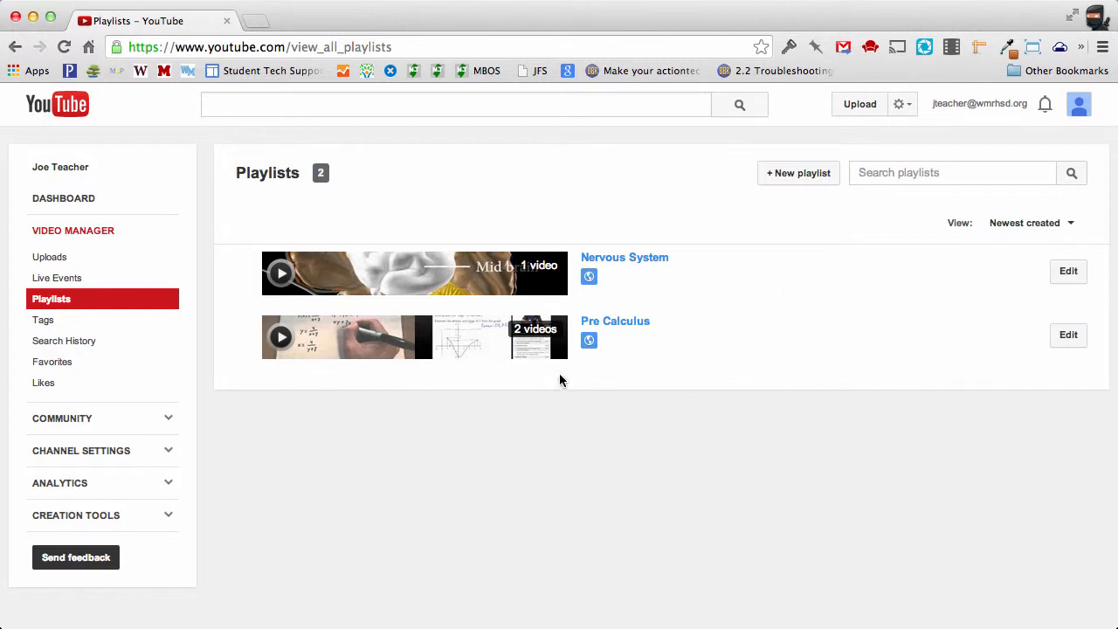
pyautogui.moveTo(667, 311)
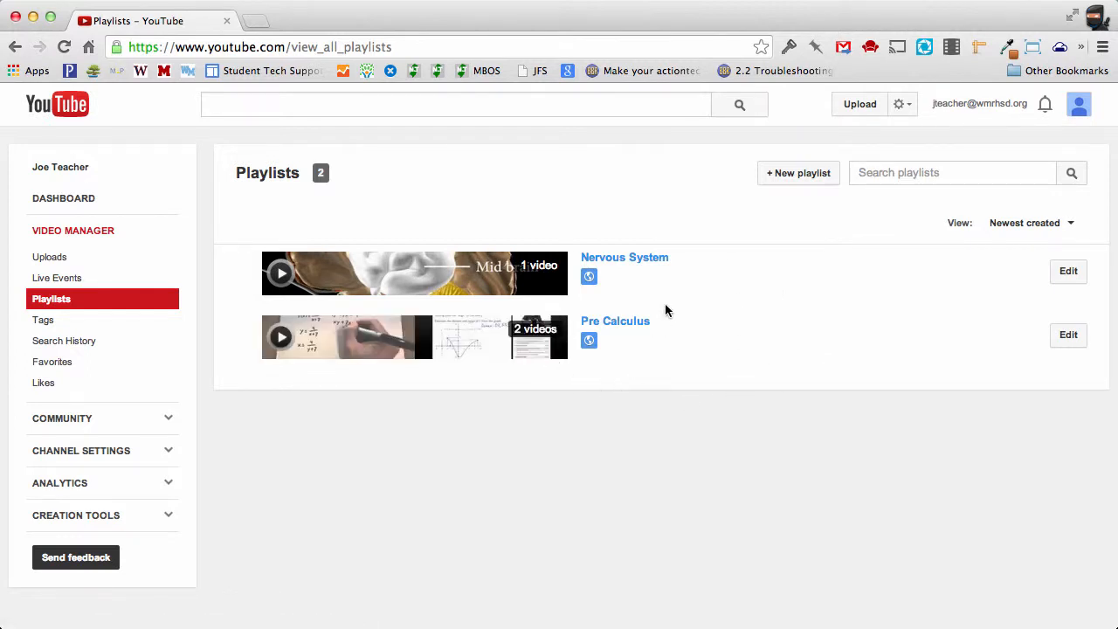
pyautogui.moveTo(601, 288)
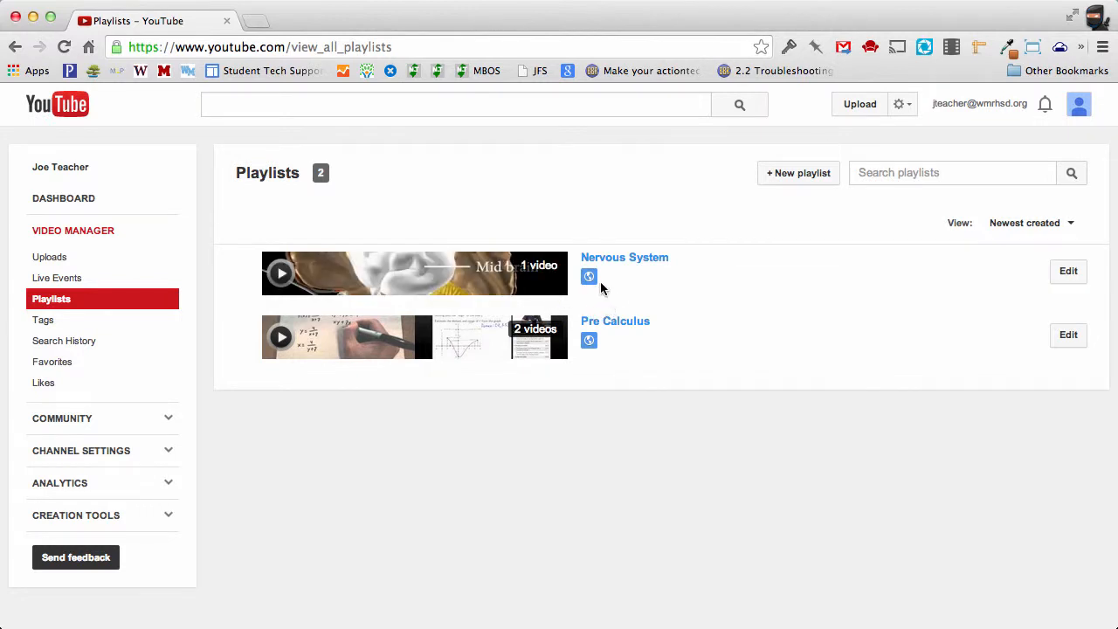
pyautogui.moveTo(636, 272)
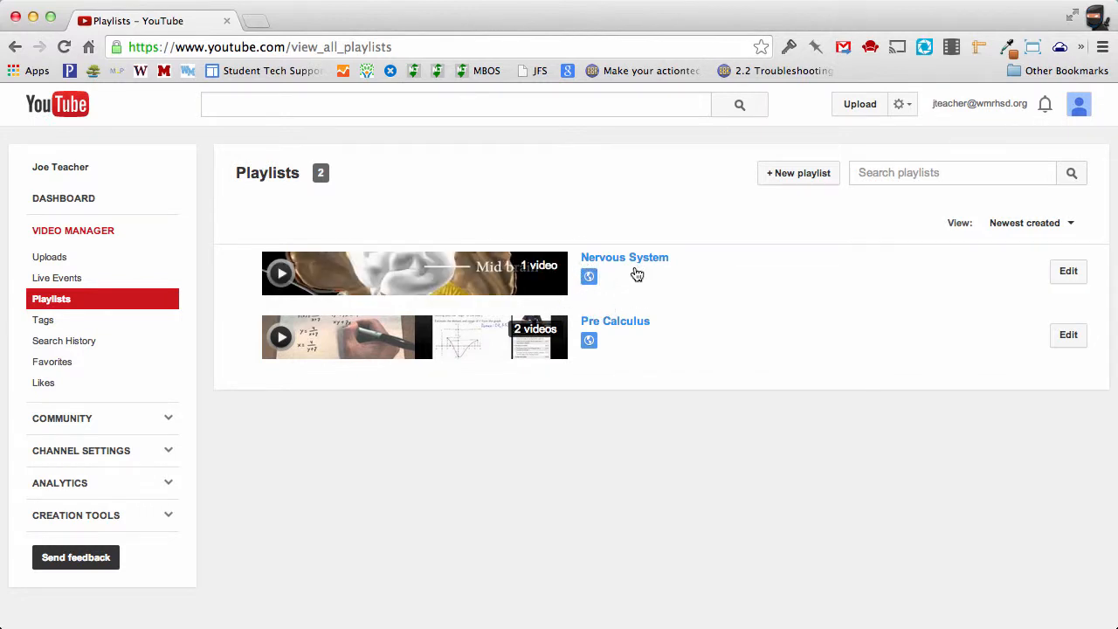
pyautogui.moveTo(623, 288)
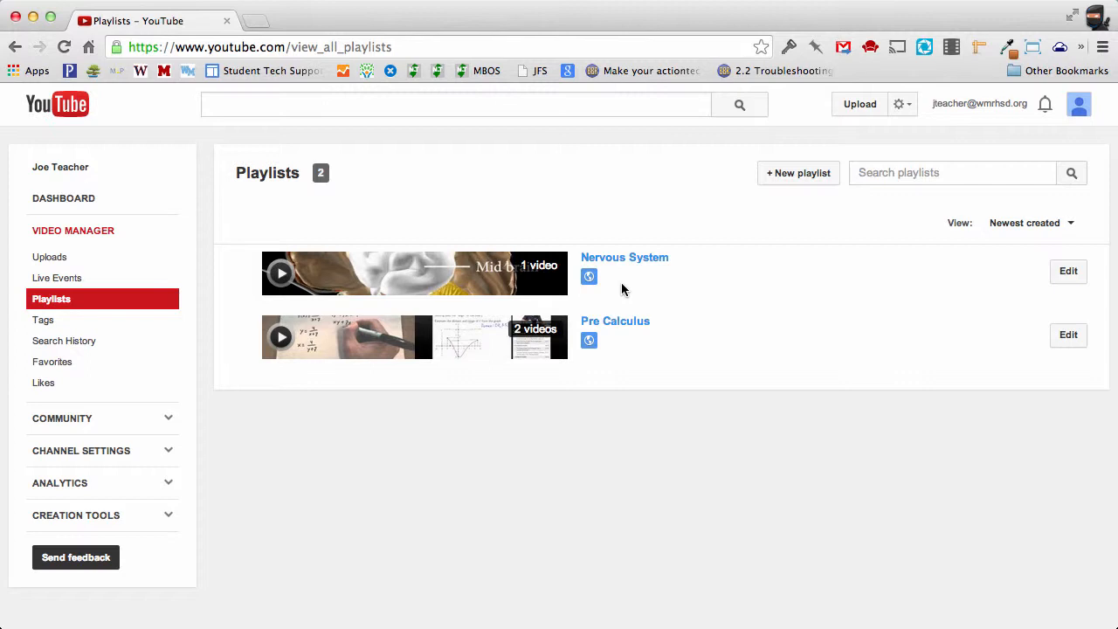
pyautogui.moveTo(1034, 349)
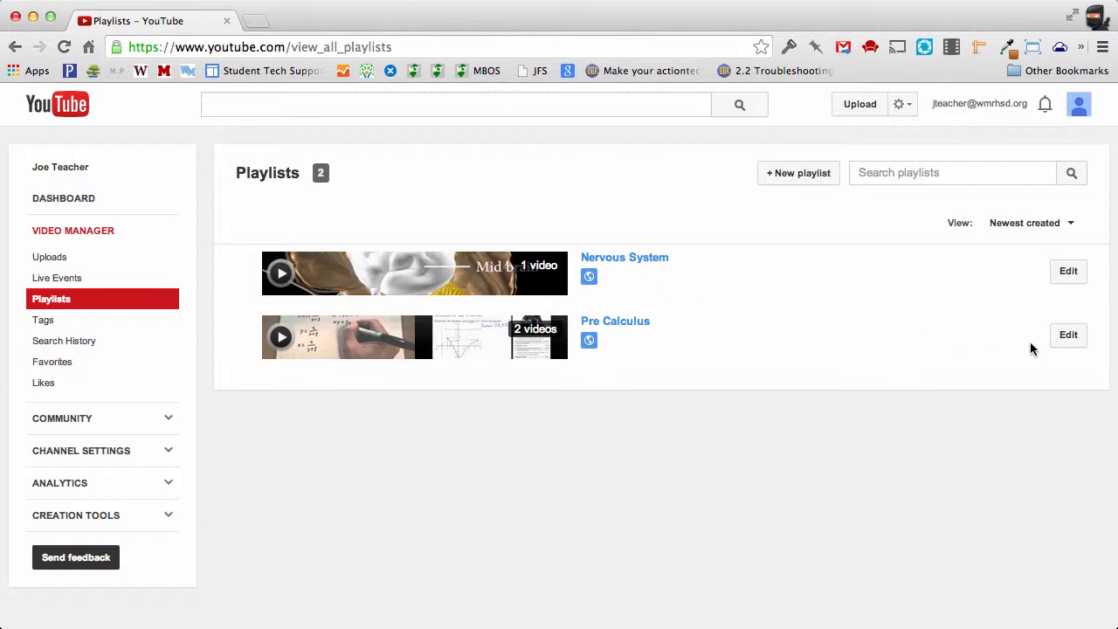
# - Describe Pre Calculus as "These are some great videos that cover concepts from our pre calculus class." and save it
pyautogui.click(1069, 335)
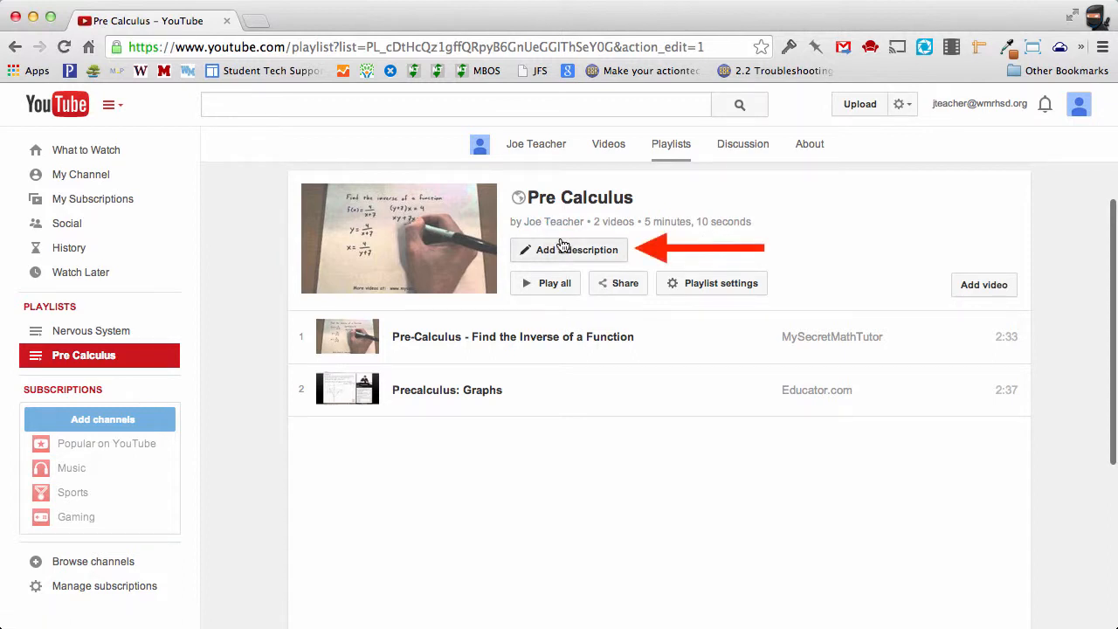
pyautogui.click(570, 249)
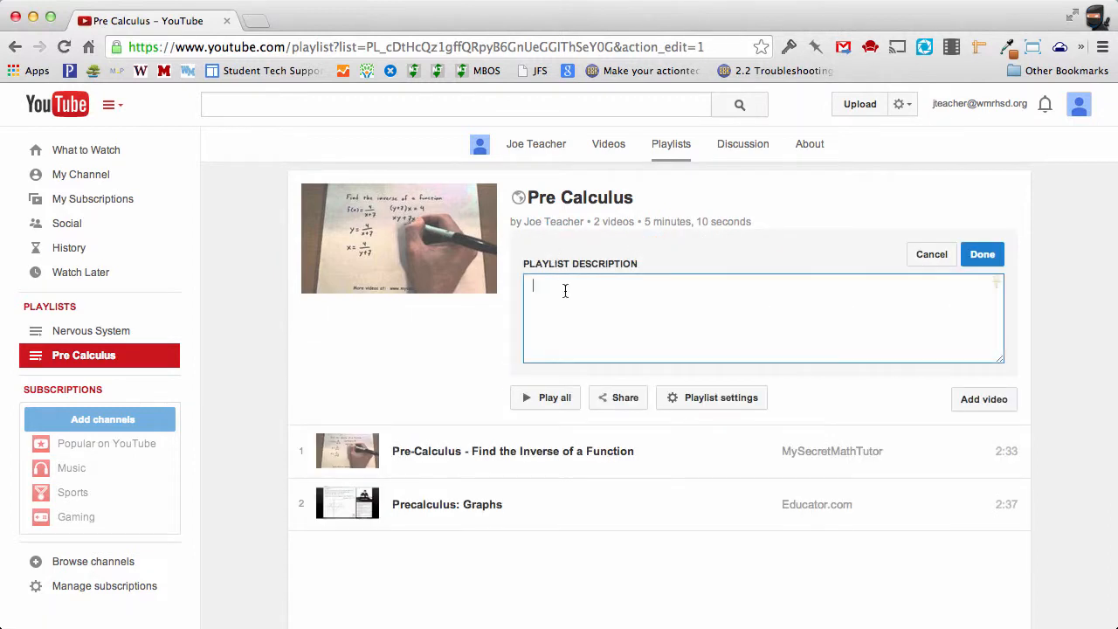
pyautogui.write('These are some grea')
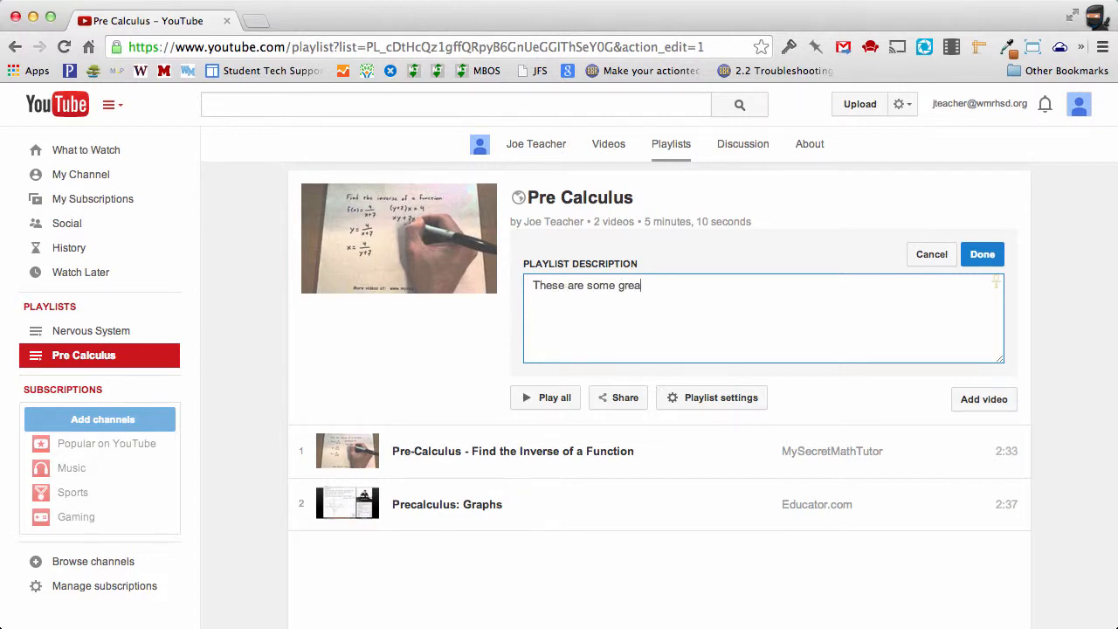
pyautogui.write('t videos that co')
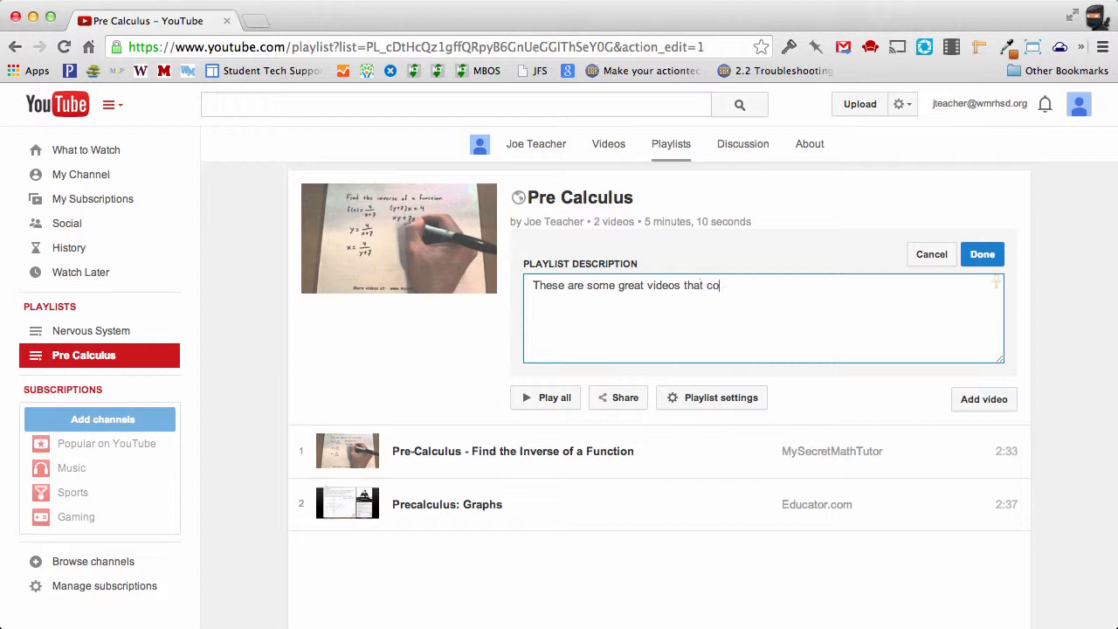
pyautogui.write('ver concepts from our pre calcul')
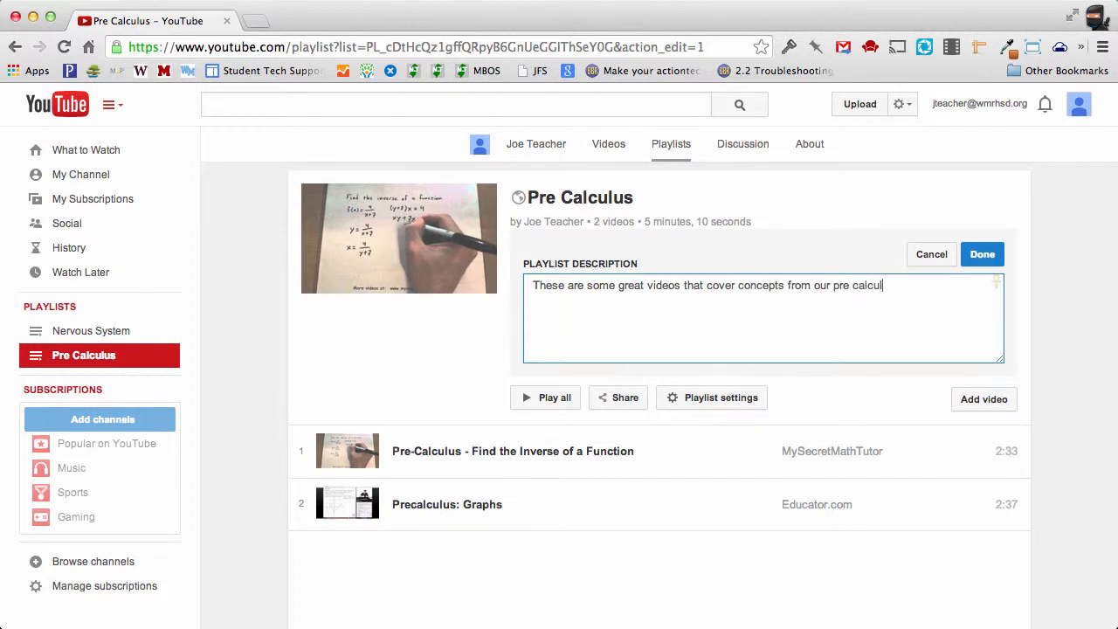
pyautogui.write('us class.')
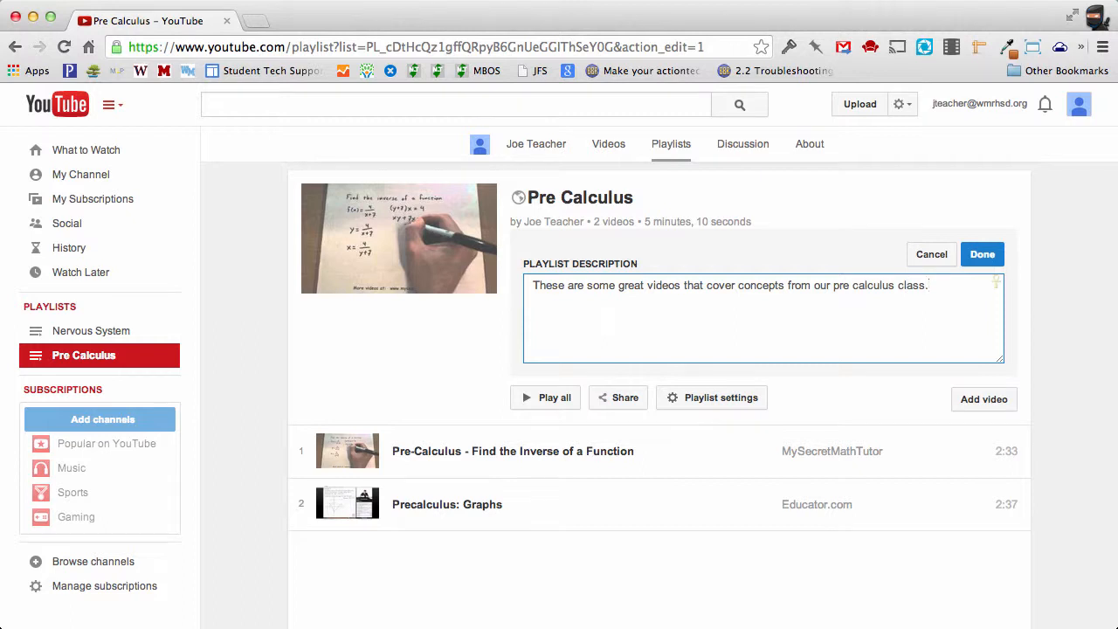
pyautogui.click(982, 255)
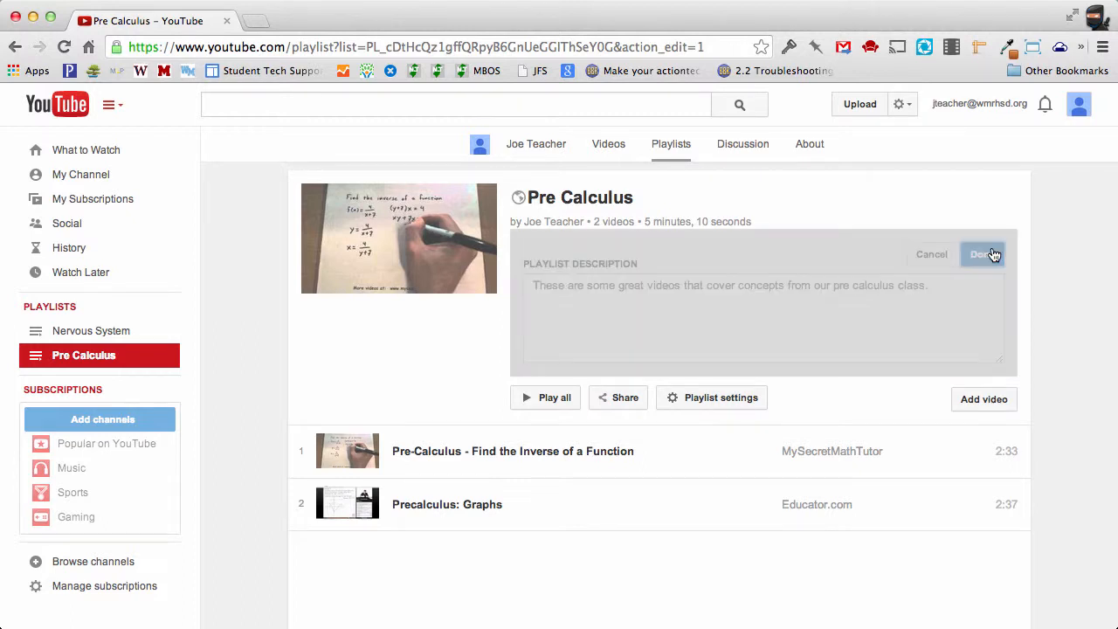
pyautogui.click(982, 255)
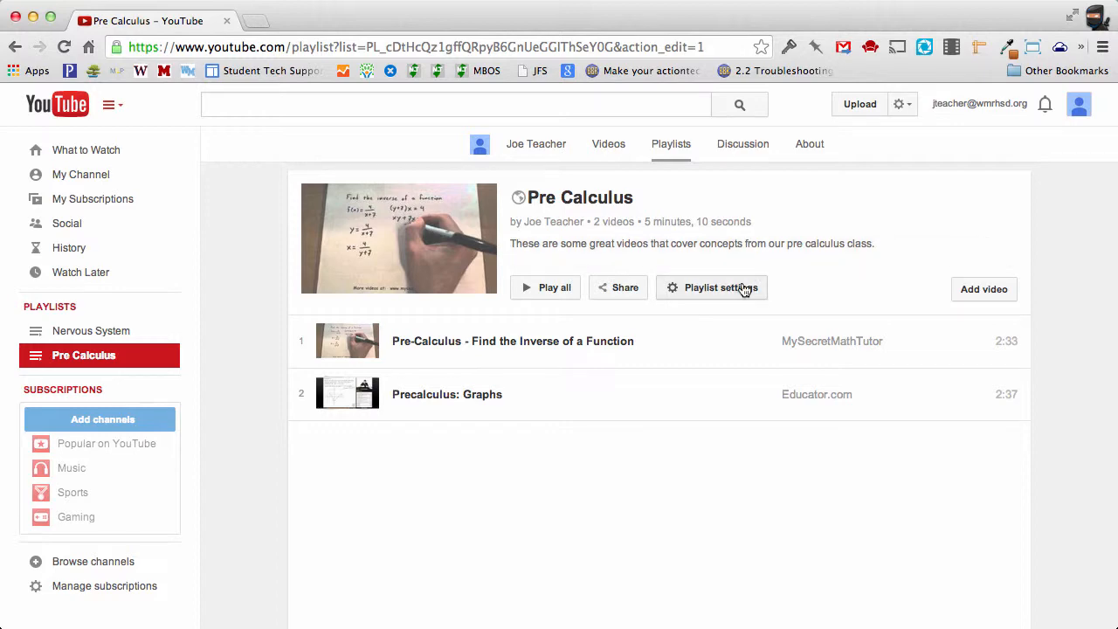
# - Keep the playlist Public, turn off Allow embedding, and add new videos to the top
pyautogui.click(711, 287)
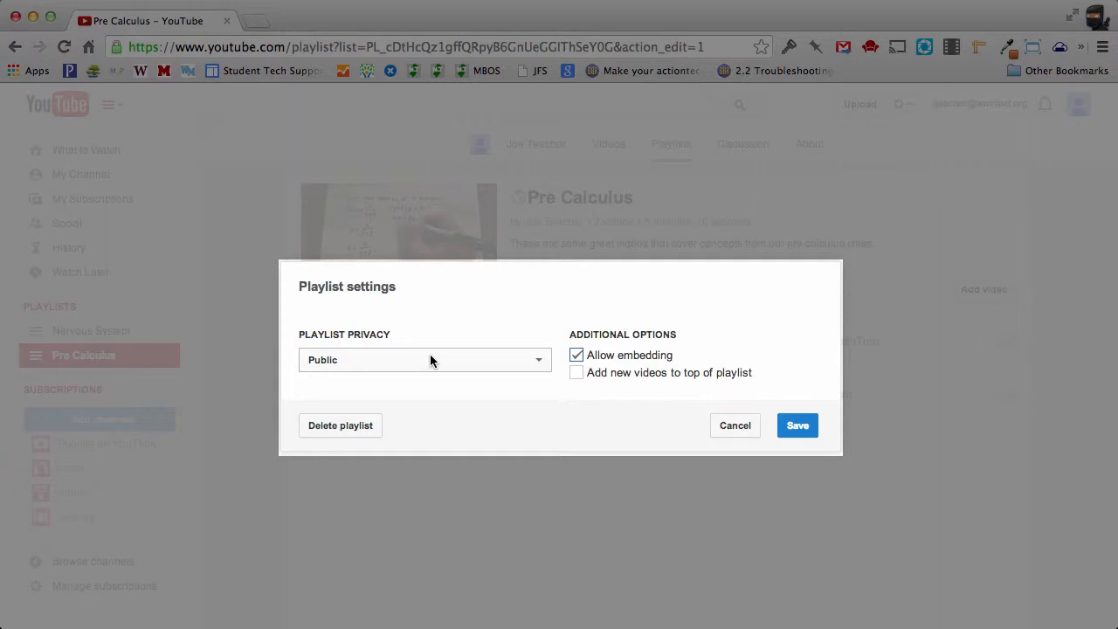
pyautogui.moveTo(486, 353)
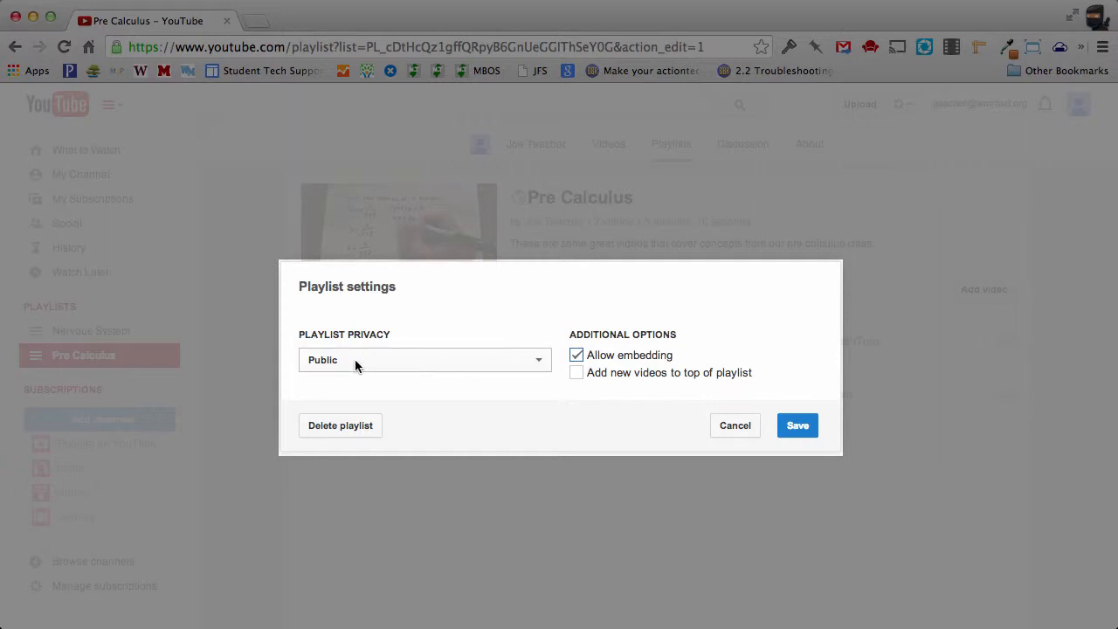
pyautogui.moveTo(533, 366)
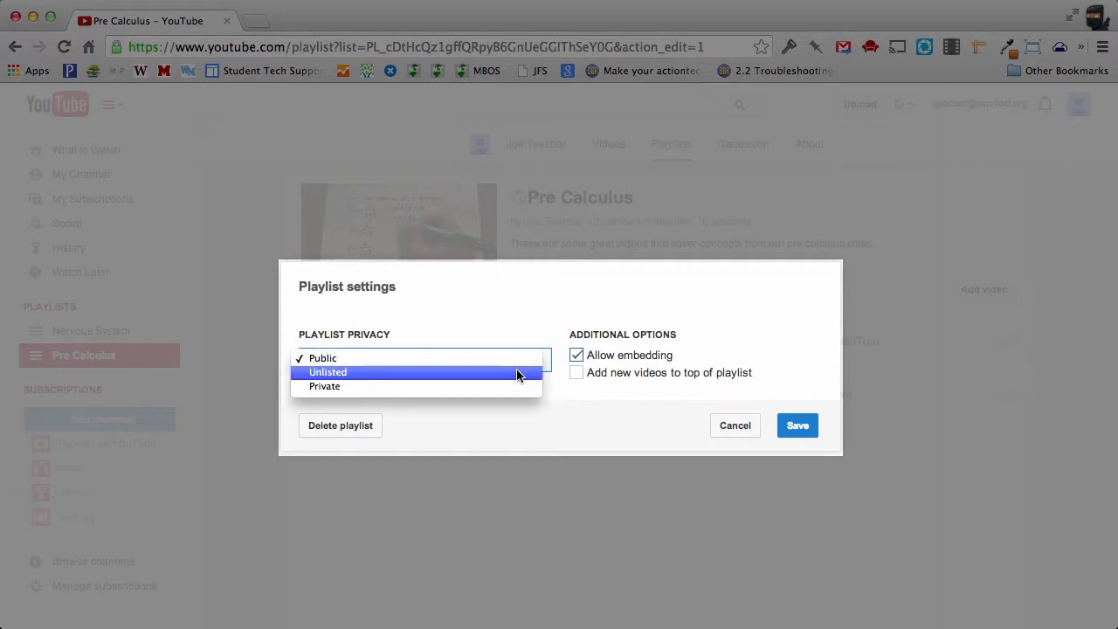
pyautogui.moveTo(512, 381)
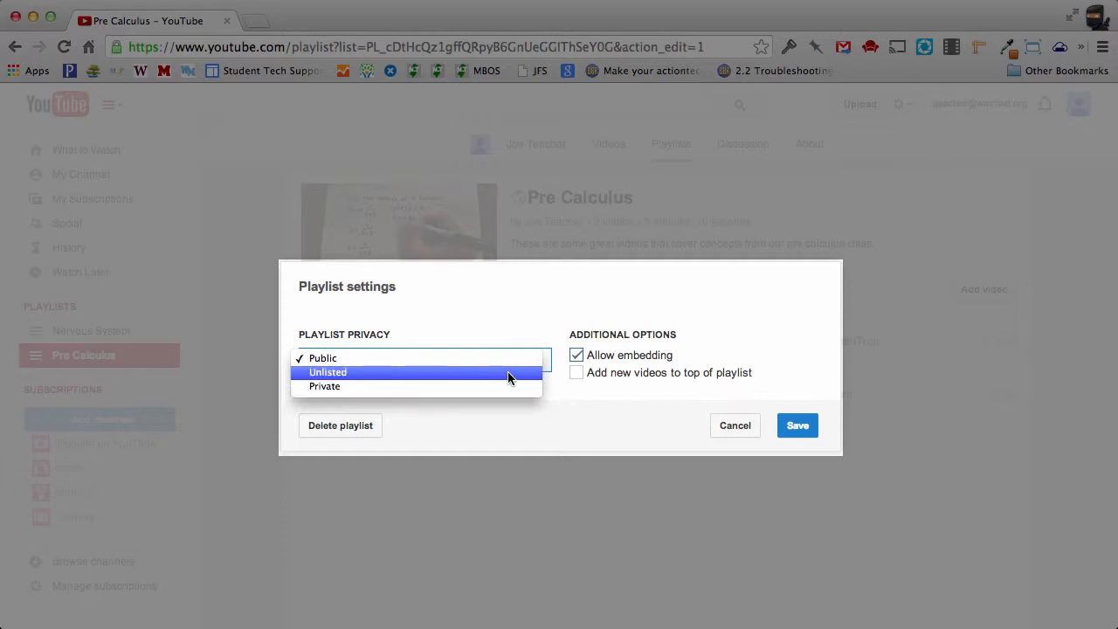
pyautogui.moveTo(507, 386)
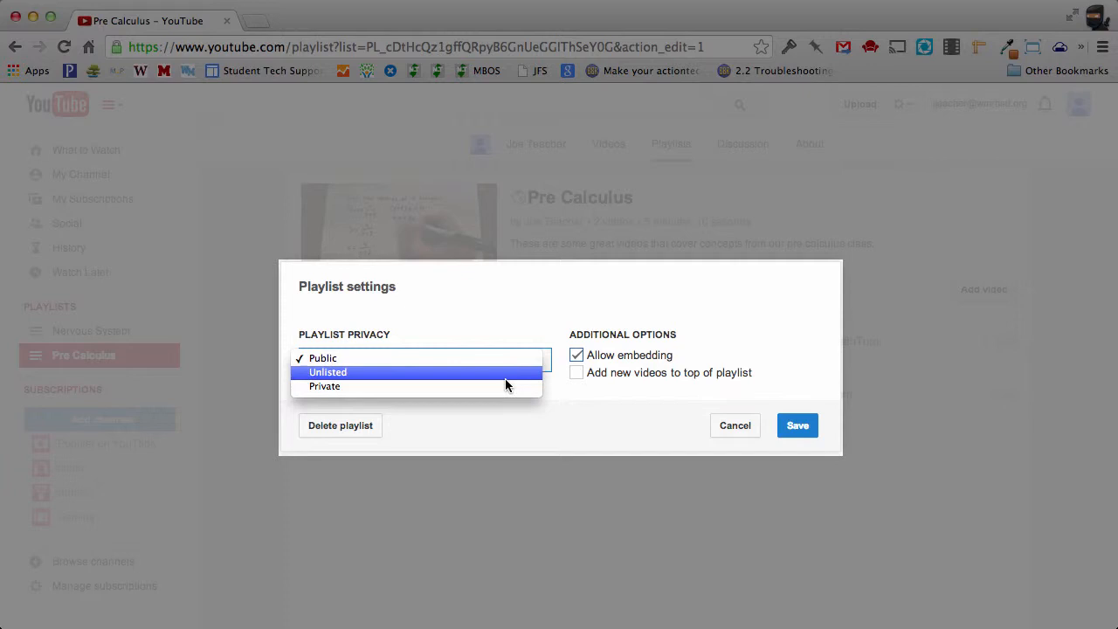
pyautogui.click(321, 356)
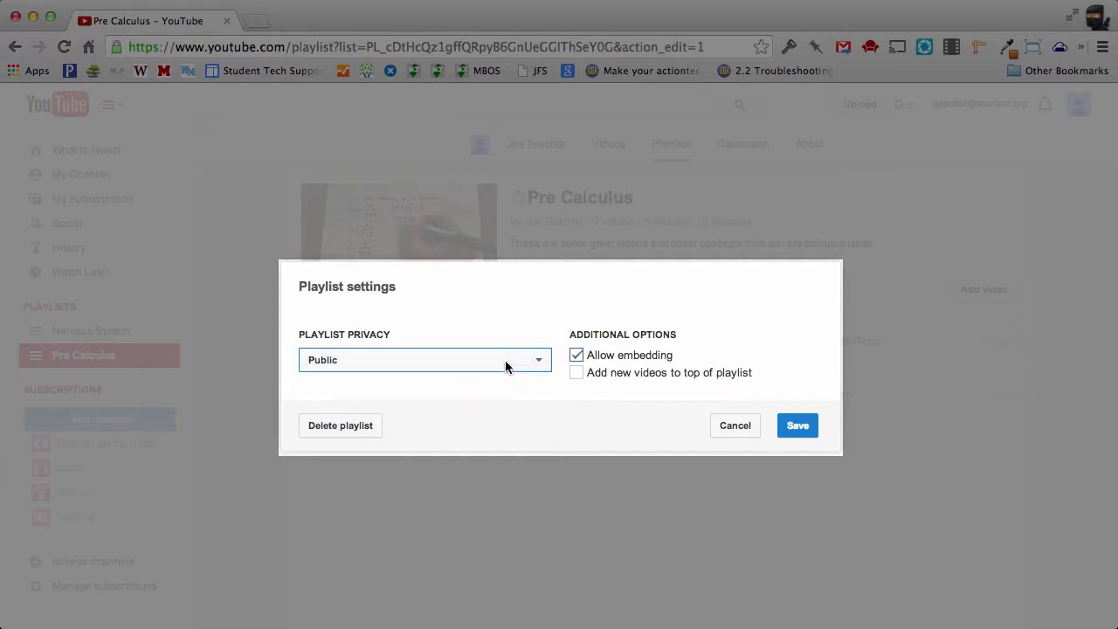
pyautogui.moveTo(587, 374)
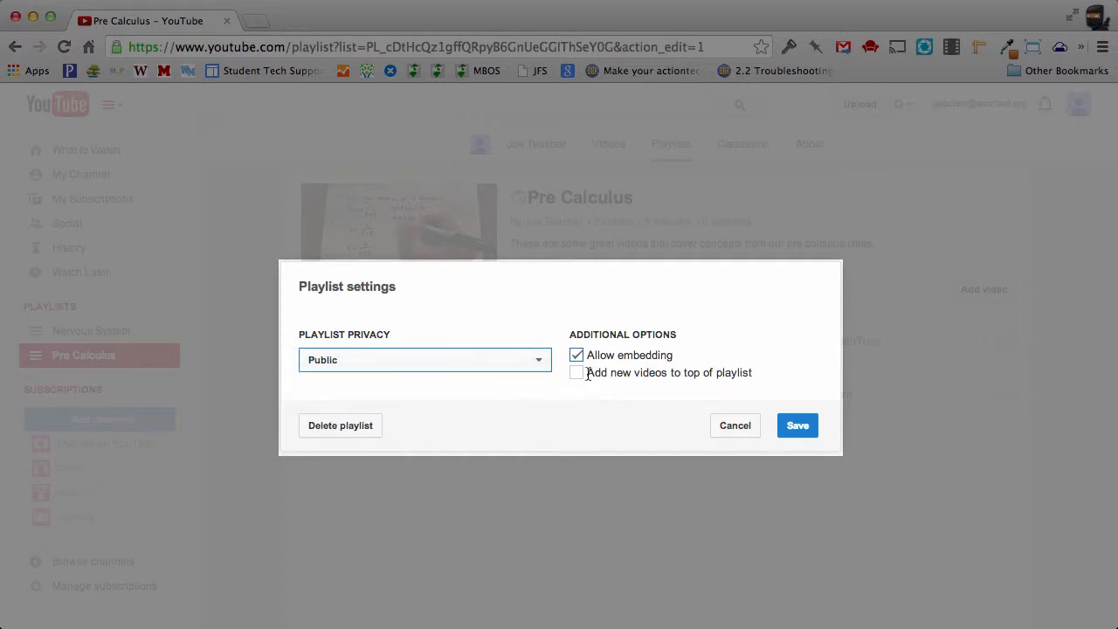
pyautogui.click(576, 354)
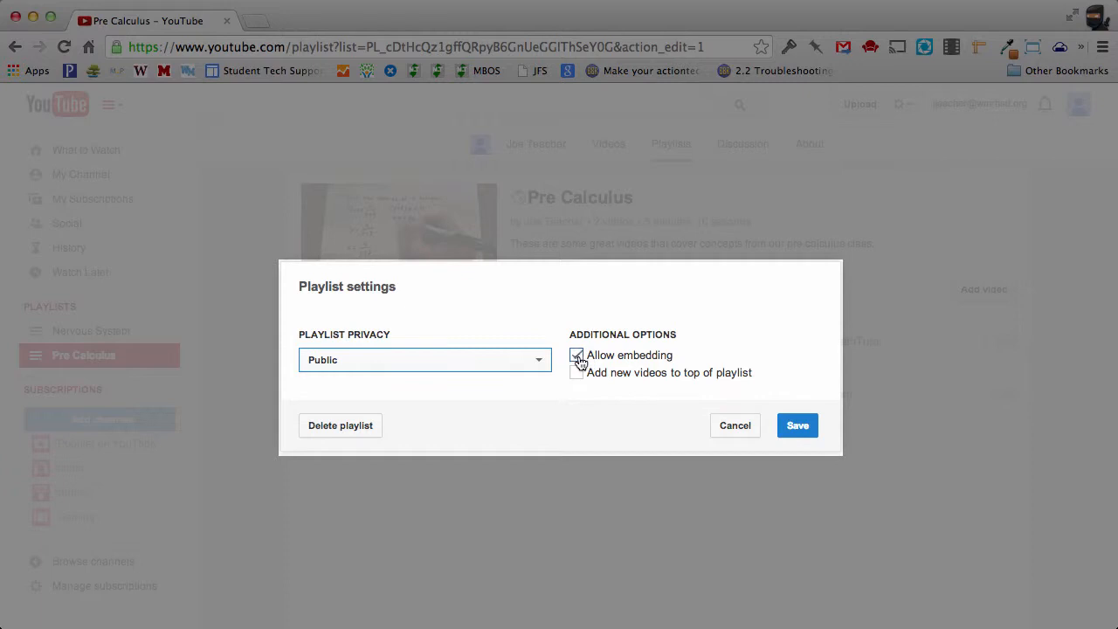
pyautogui.click(577, 355)
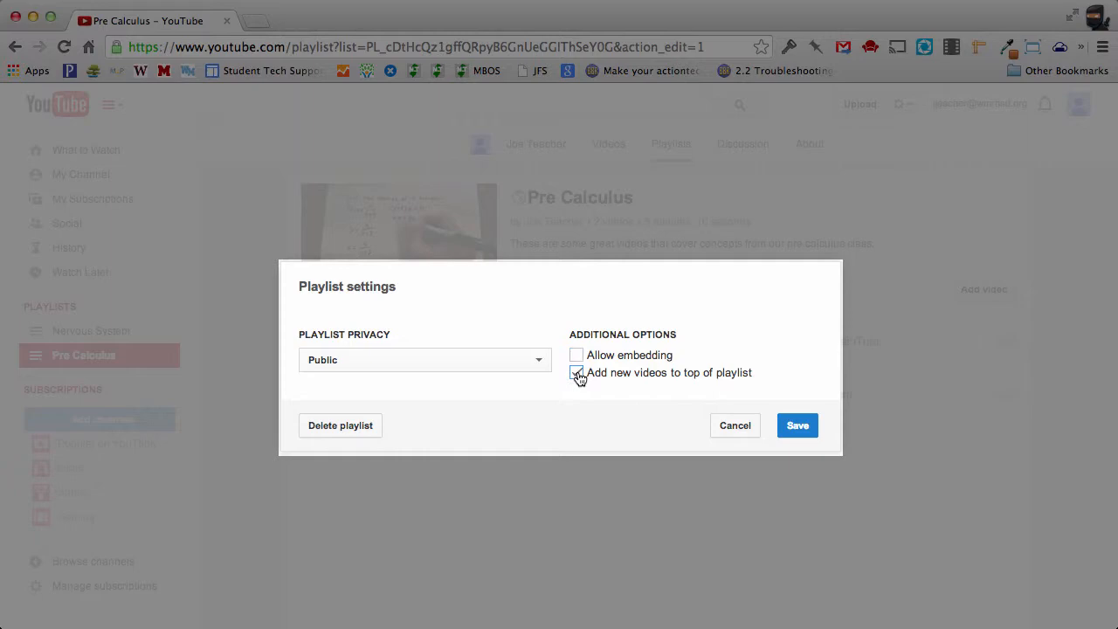
pyautogui.click(576, 372)
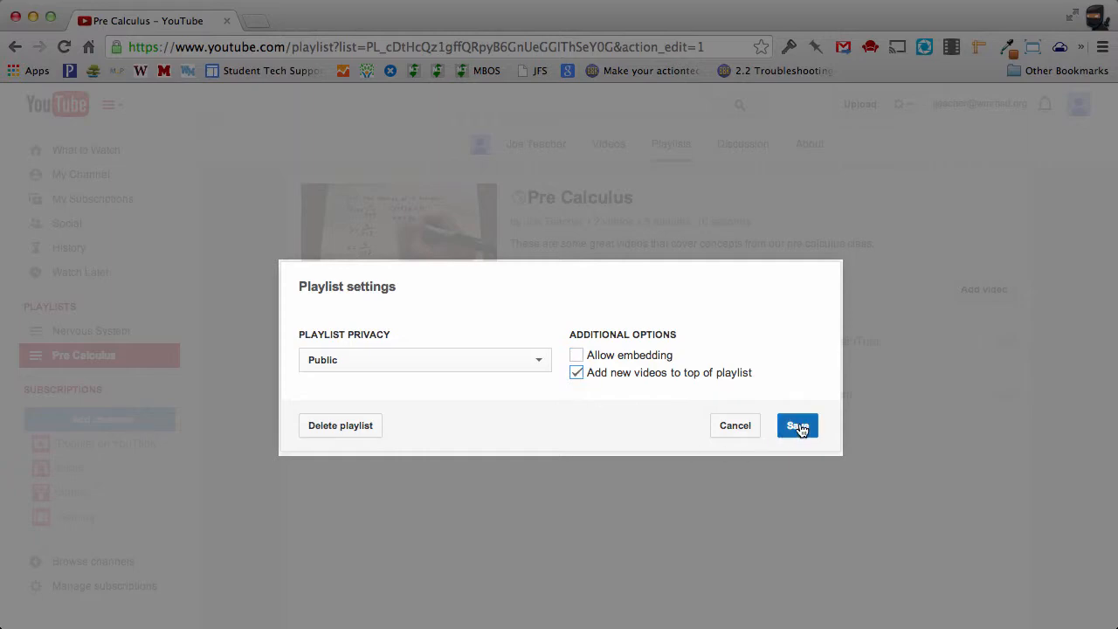
# - Save the settings so the playlist page lists its two videos, starting with Find the Inverse of a Function
pyautogui.click(797, 426)
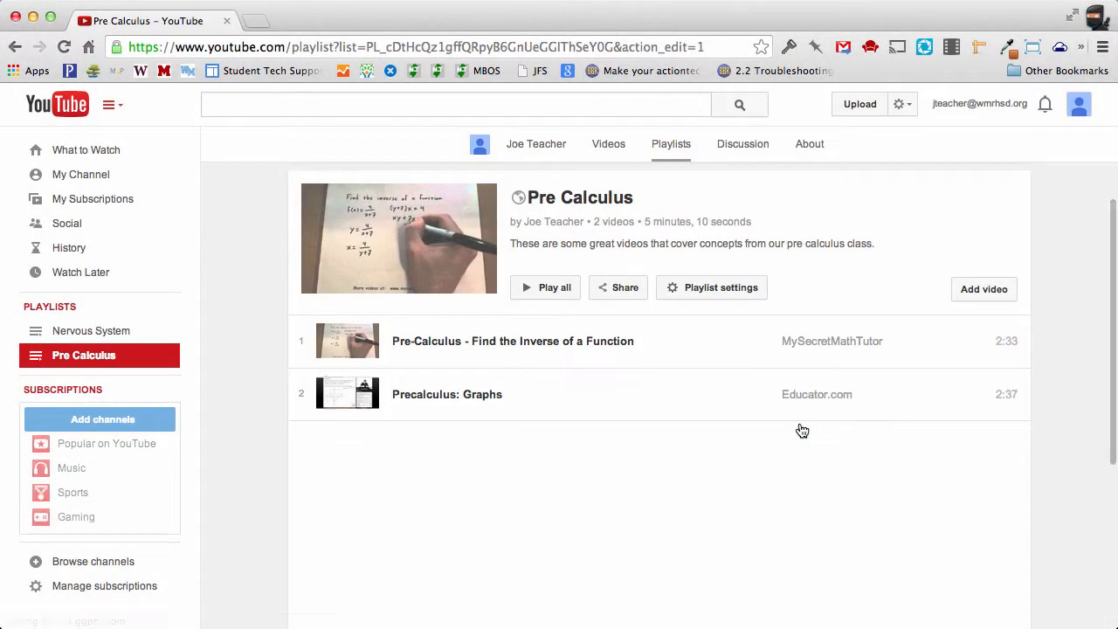
pyautogui.moveTo(791, 428)
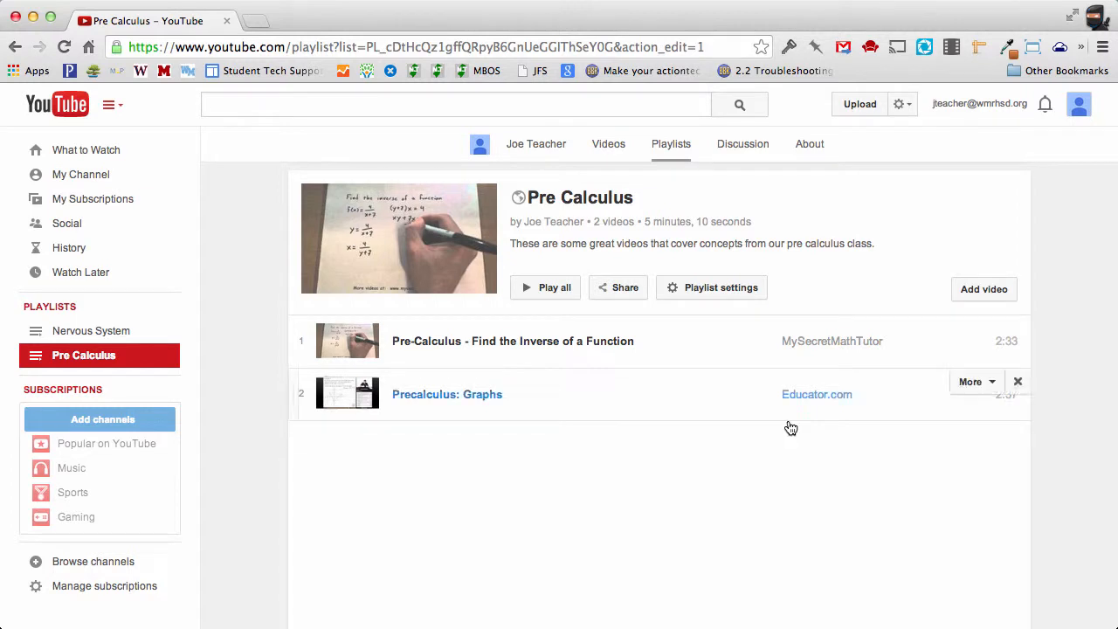
pyautogui.moveTo(739, 346)
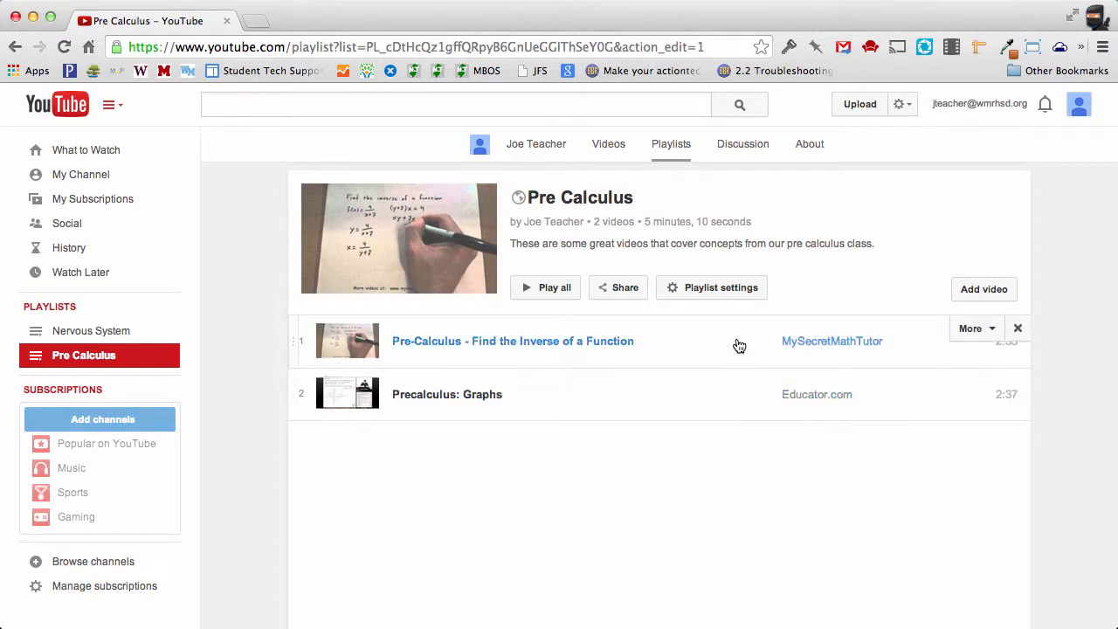
pyautogui.moveTo(772, 353)
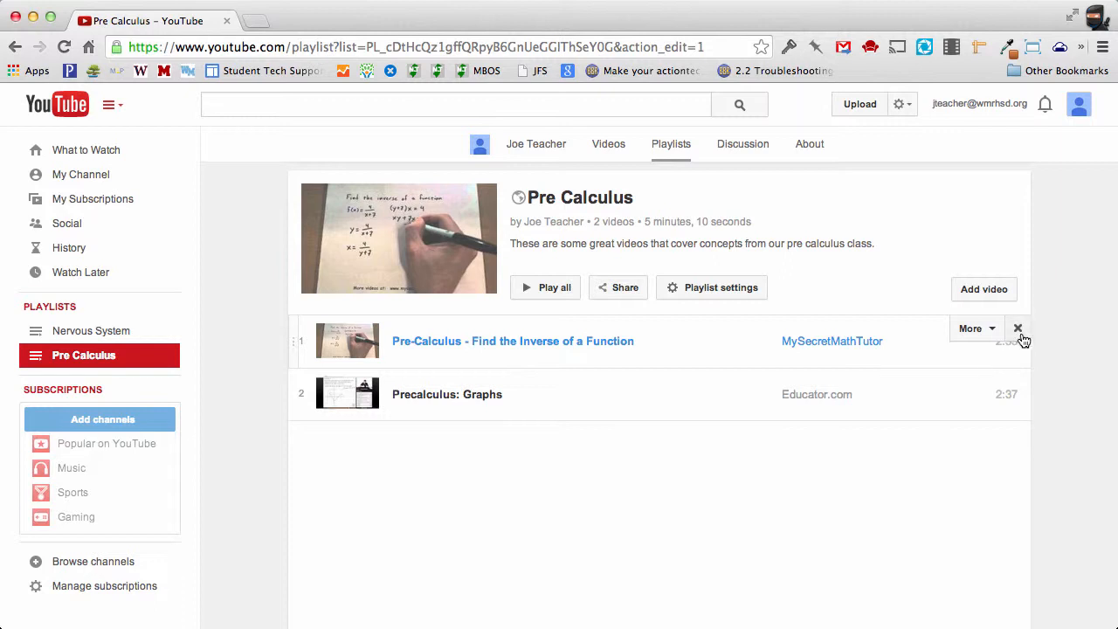
pyautogui.moveTo(1004, 360)
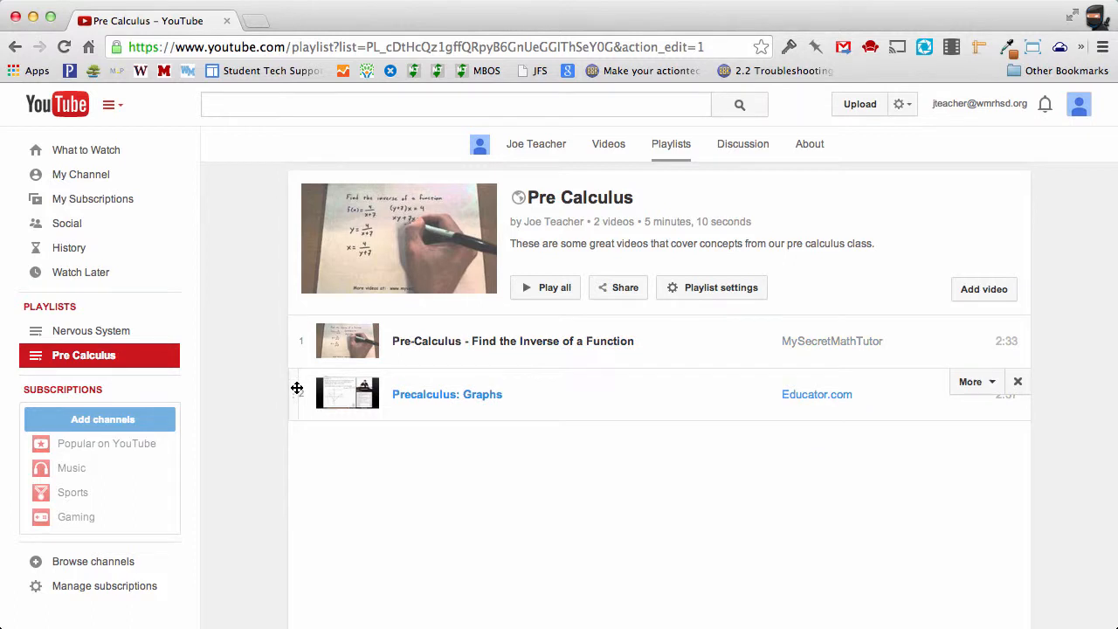
pyautogui.click(1017, 381)
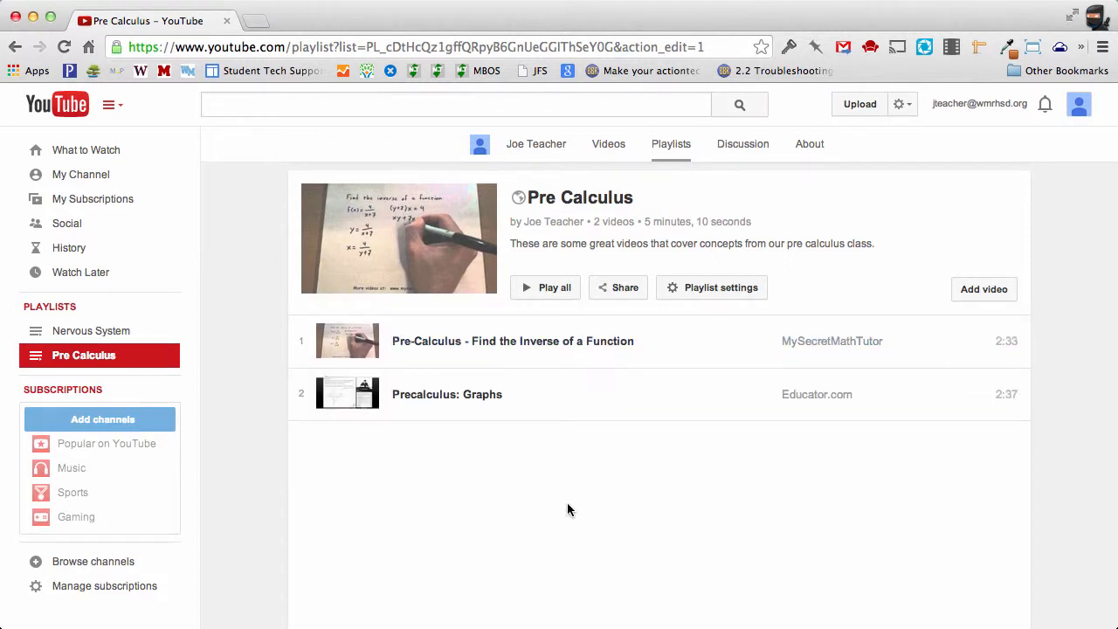
pyautogui.moveTo(755, 468)
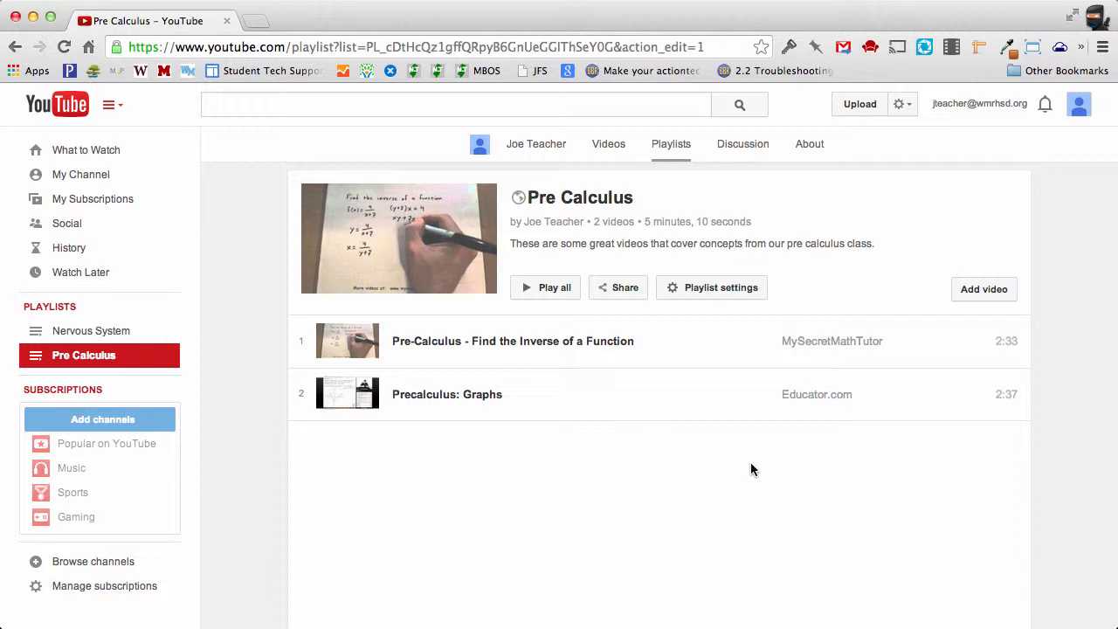
pyautogui.moveTo(888, 433)
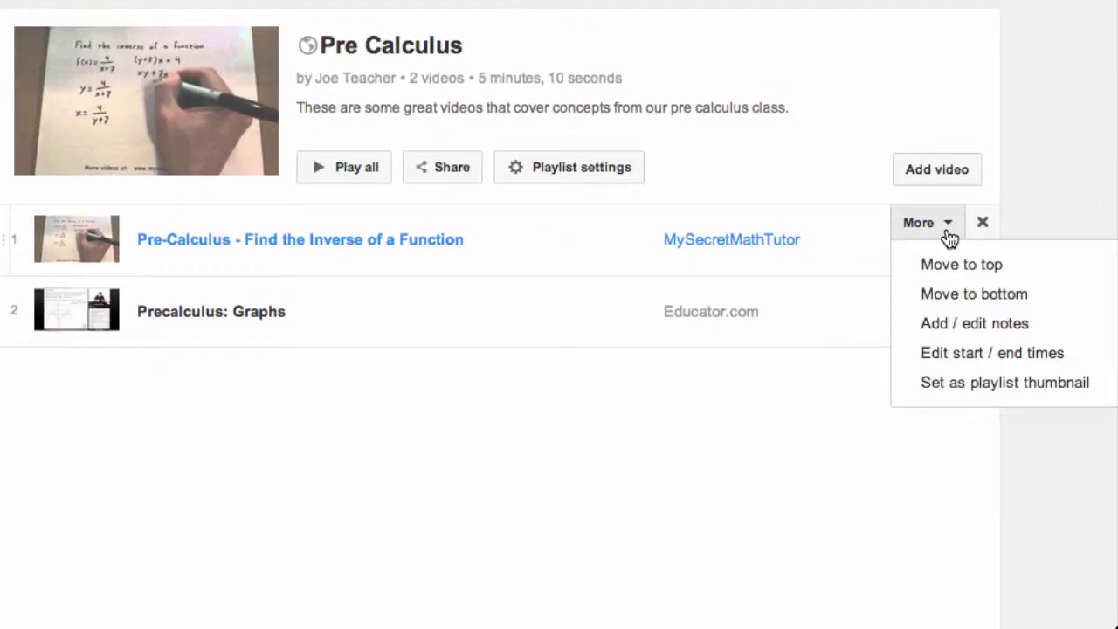
pyautogui.moveTo(975, 294)
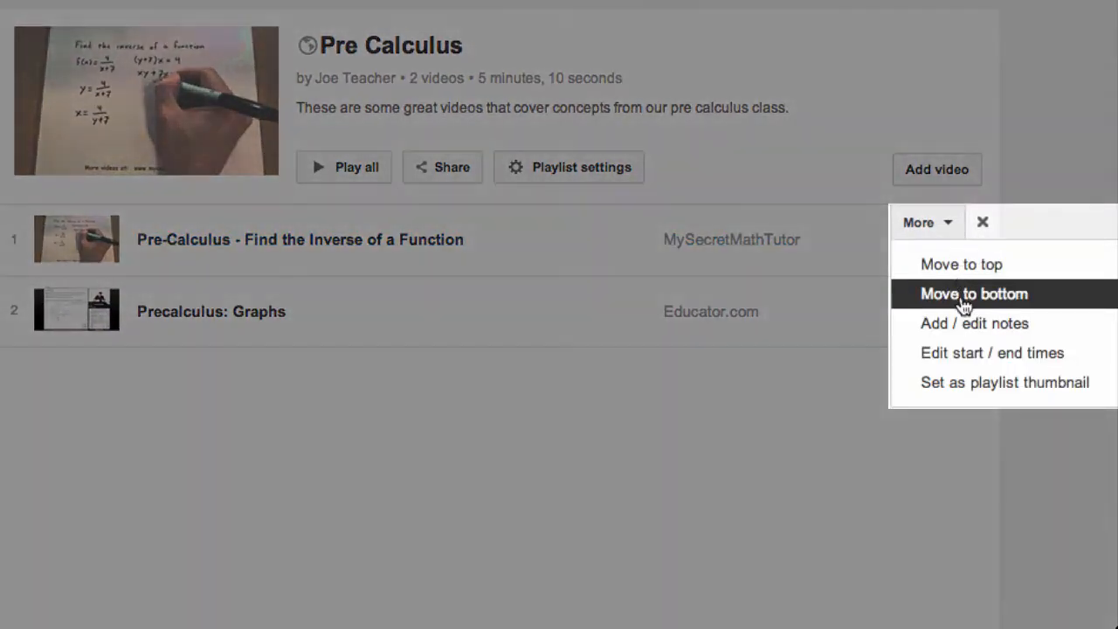
pyautogui.moveTo(965, 353)
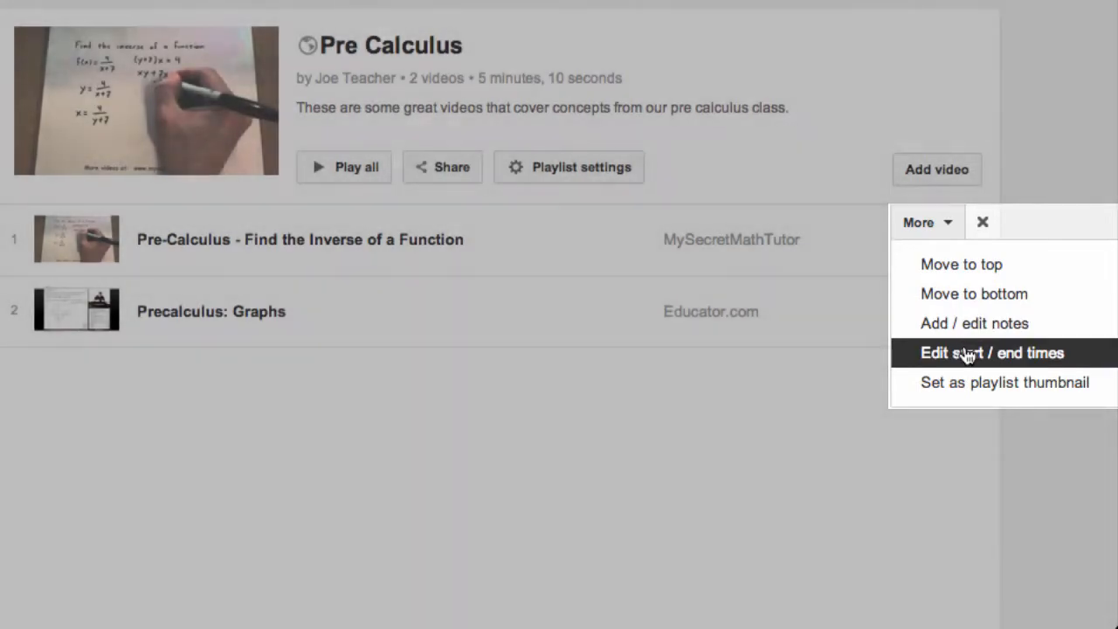
# - Bring up the start/end time editor for the Find the Inverse of a Function video
pyautogui.click(993, 353)
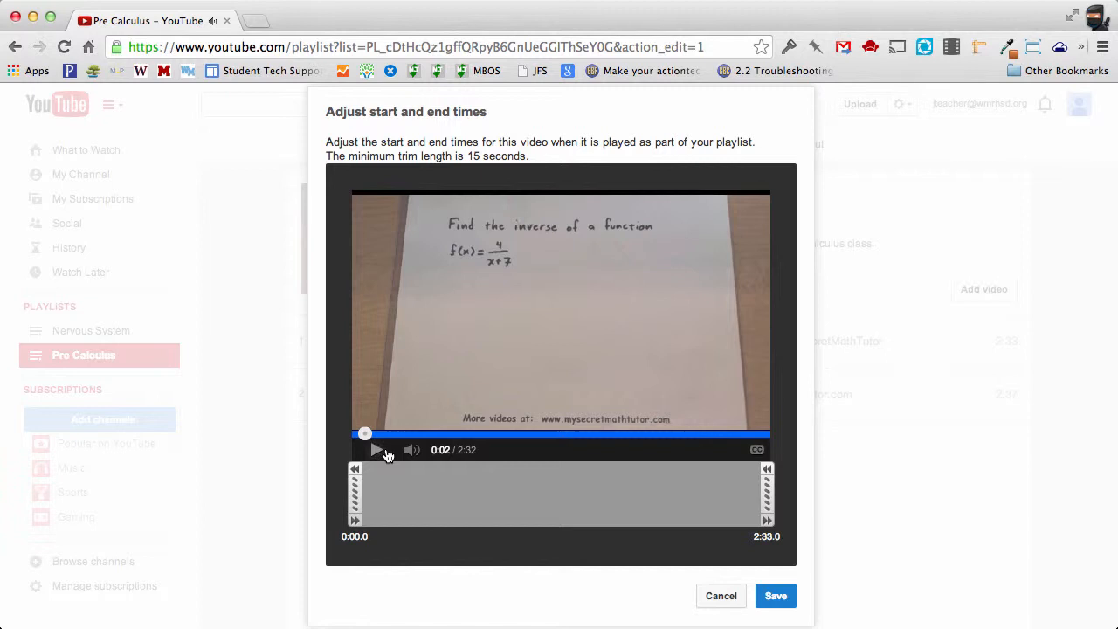
pyautogui.moveTo(353, 494)
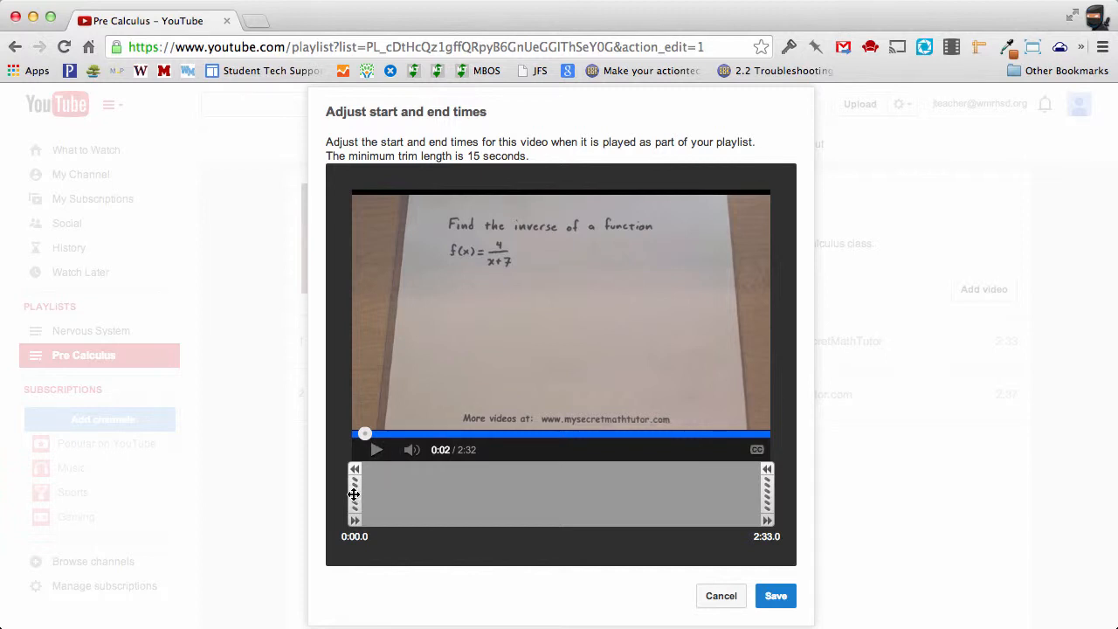
# - Drag the clip start forward in stages to 1:00.6
pyautogui.moveTo(355, 493); pyautogui.dragTo(391, 492)
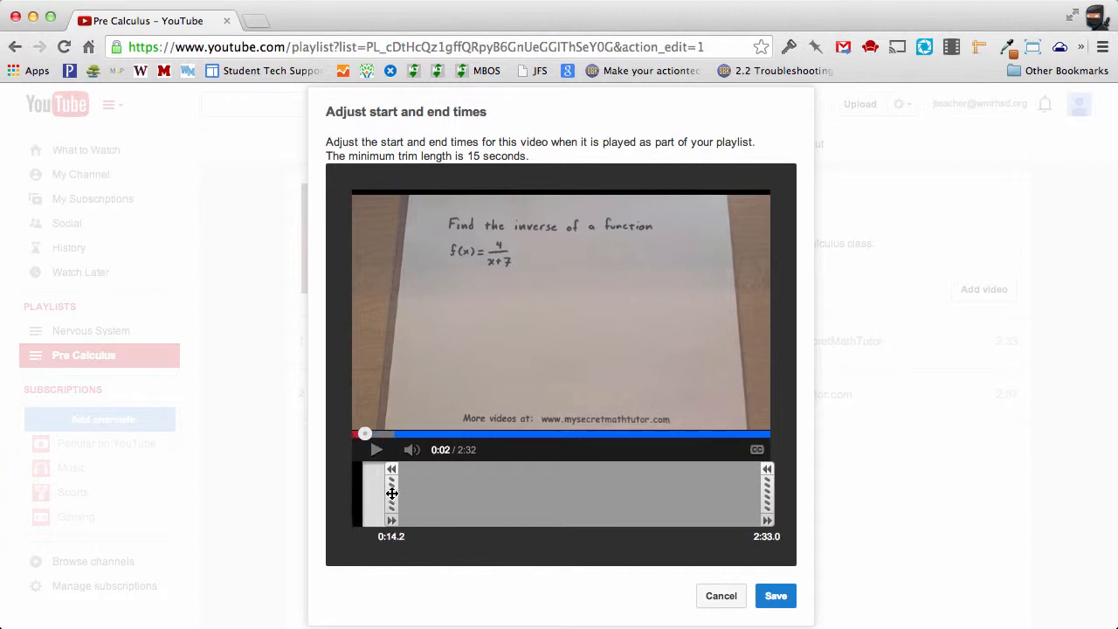
pyautogui.moveTo(392, 492); pyautogui.dragTo(447, 493)
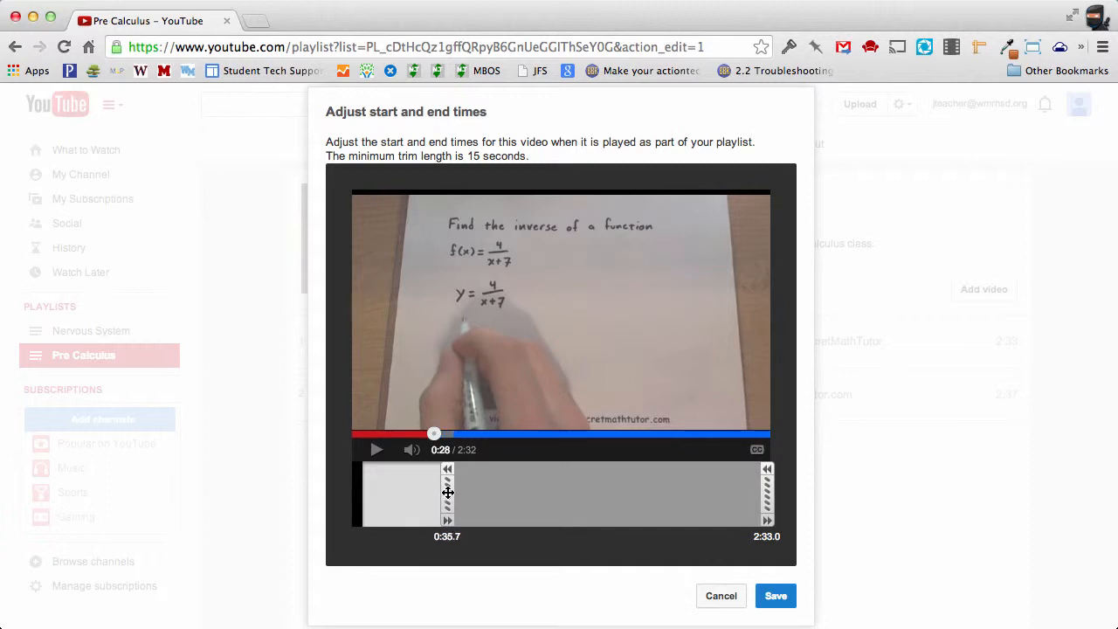
pyautogui.moveTo(447, 493); pyautogui.dragTo(485, 493)
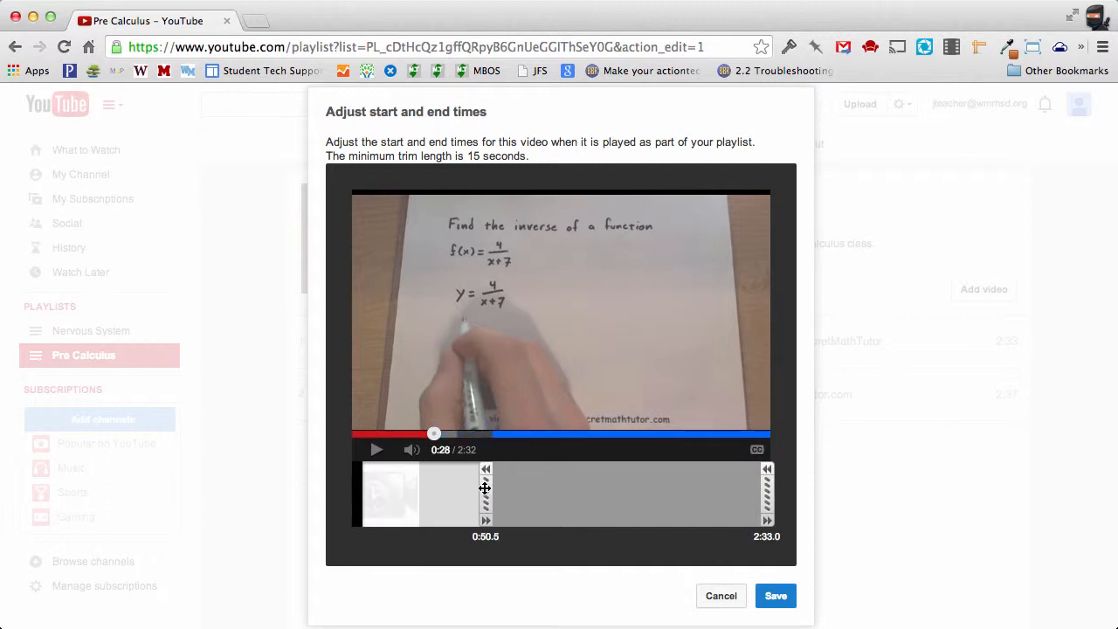
pyautogui.moveTo(485, 493); pyautogui.dragTo(508, 493)
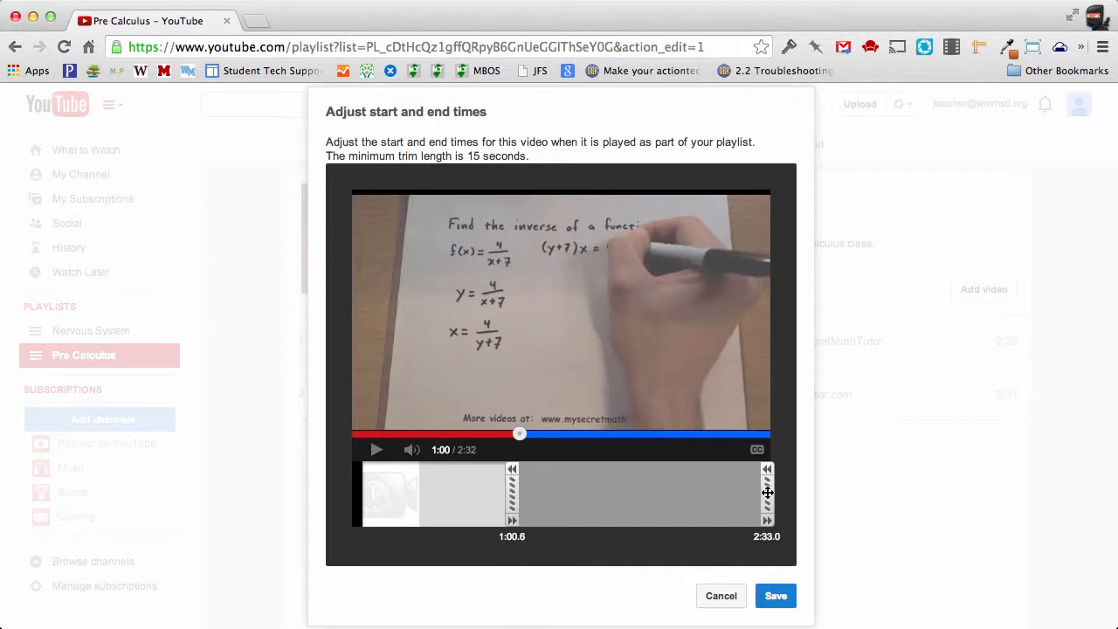
# - Set the clip end to 1:57.4 and save, trimming the video to 0:56
pyautogui.moveTo(767, 493); pyautogui.dragTo(750, 493)
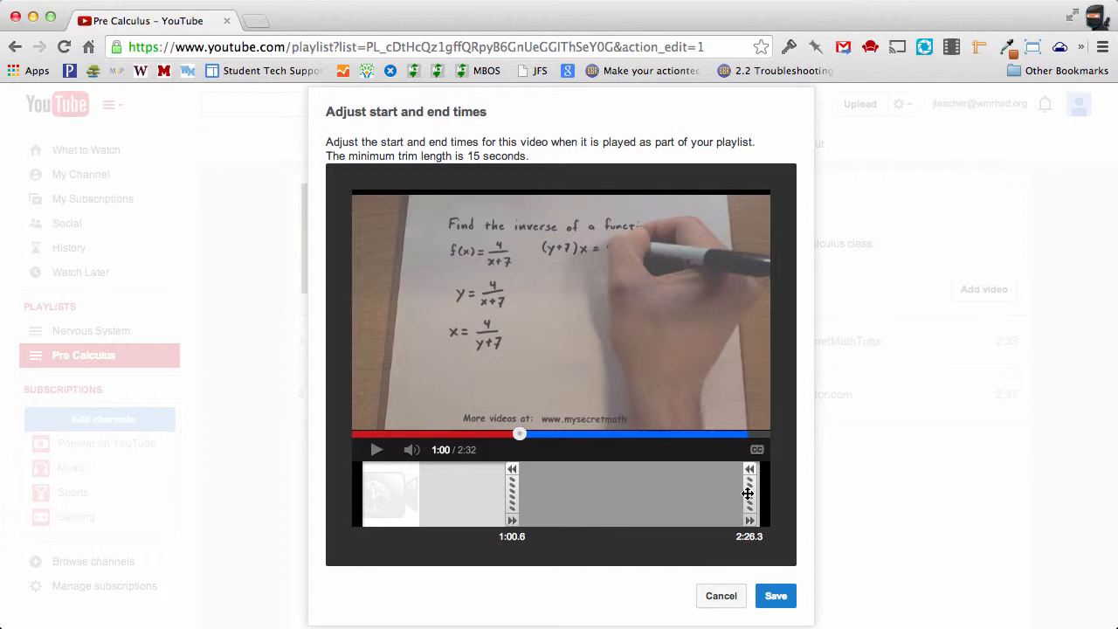
pyautogui.moveTo(748, 493); pyautogui.dragTo(690, 493)
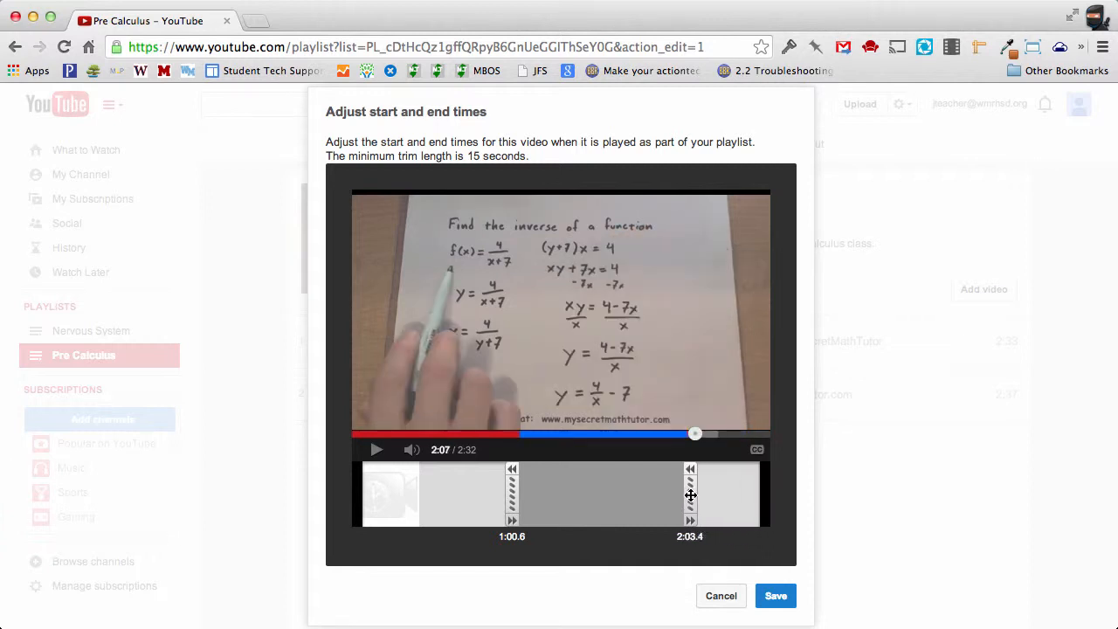
pyautogui.moveTo(691, 493); pyautogui.dragTo(651, 493)
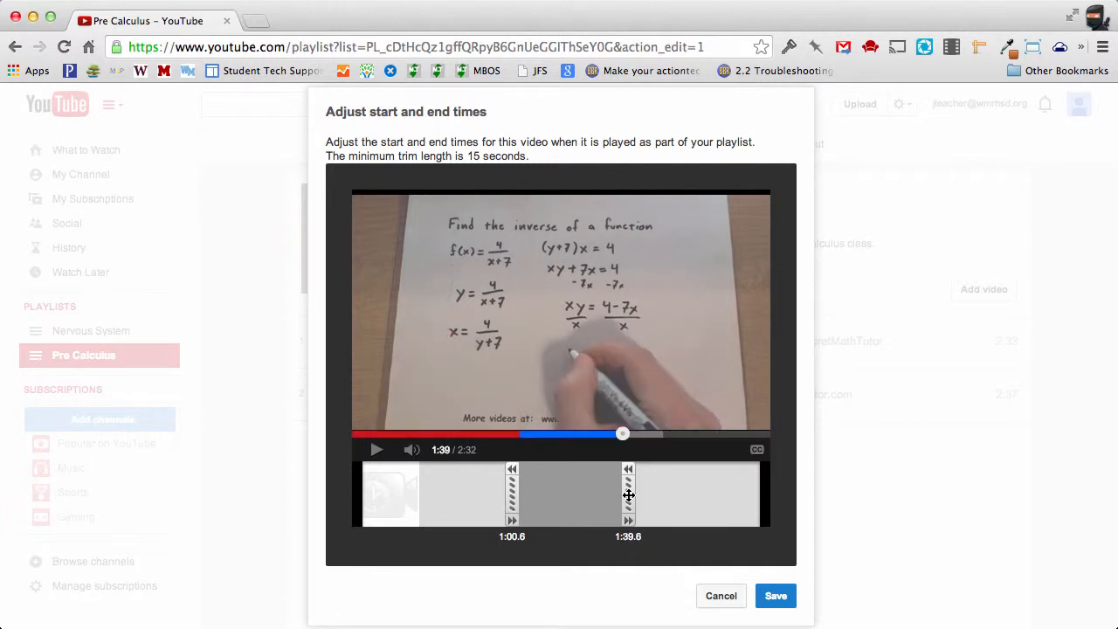
pyautogui.moveTo(629, 493); pyautogui.dragTo(636, 493)
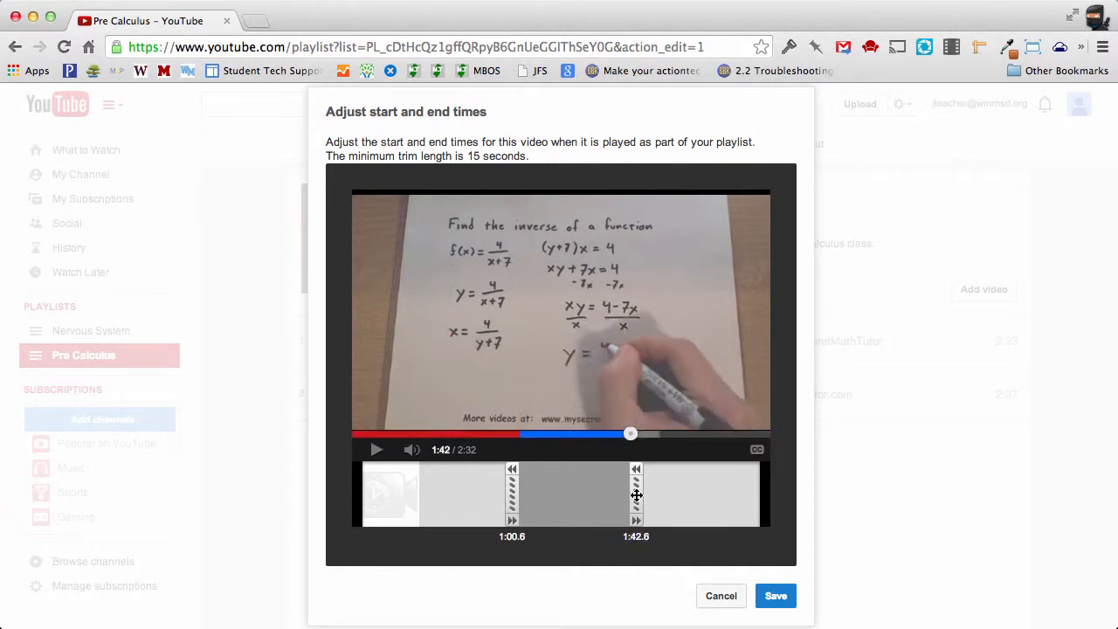
pyautogui.moveTo(636, 492); pyautogui.dragTo(650, 493)
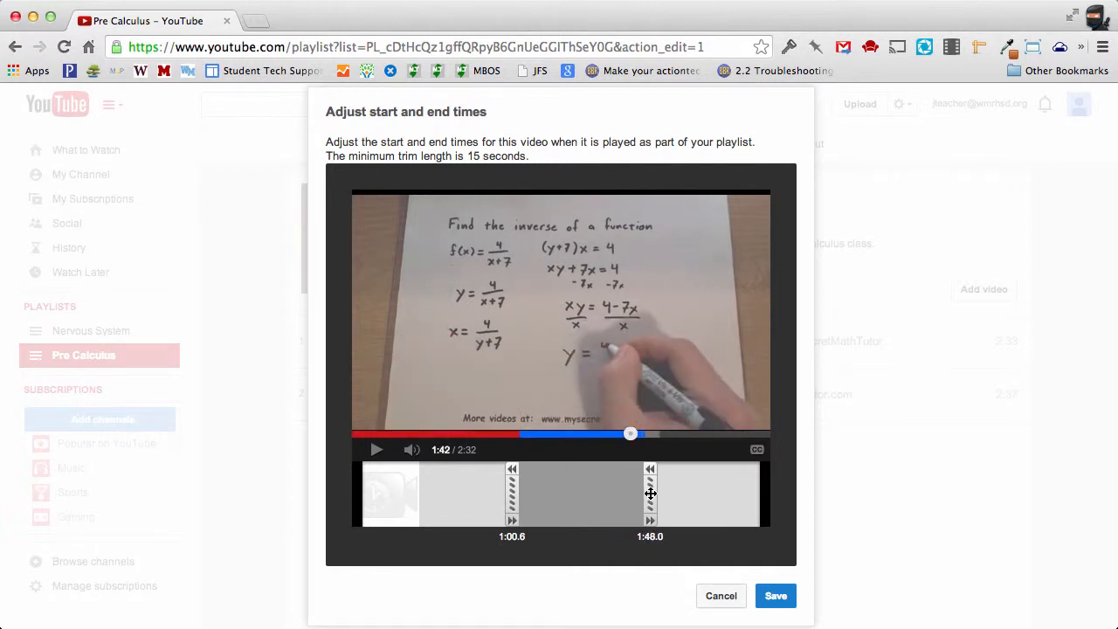
pyautogui.moveTo(650, 493); pyautogui.dragTo(663, 492)
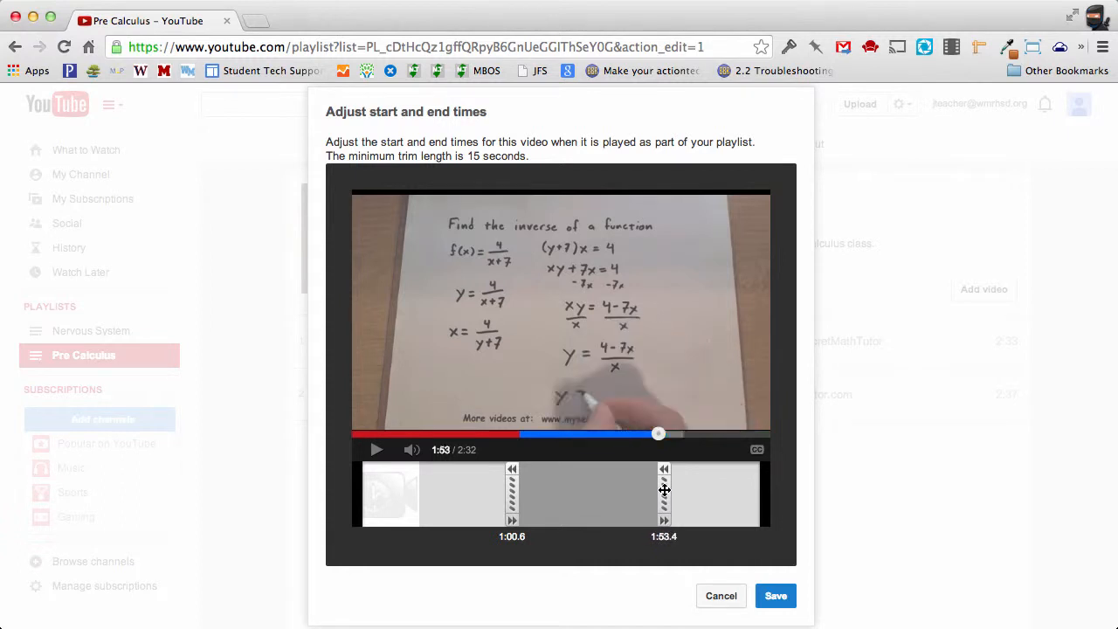
pyautogui.moveTo(664, 493); pyautogui.dragTo(675, 492)
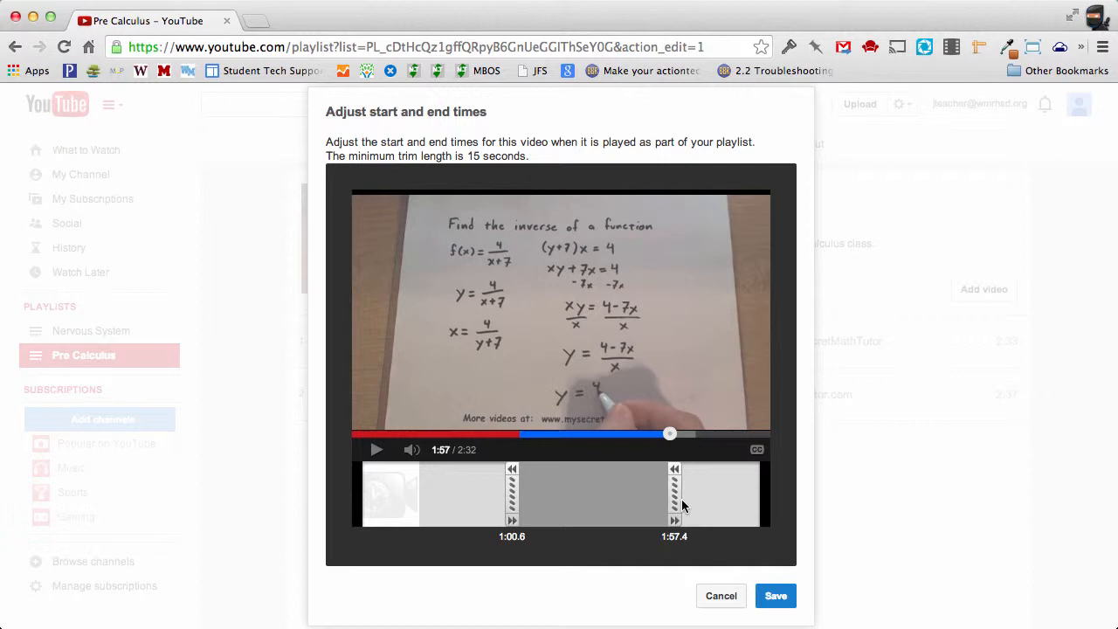
pyautogui.moveTo(716, 511)
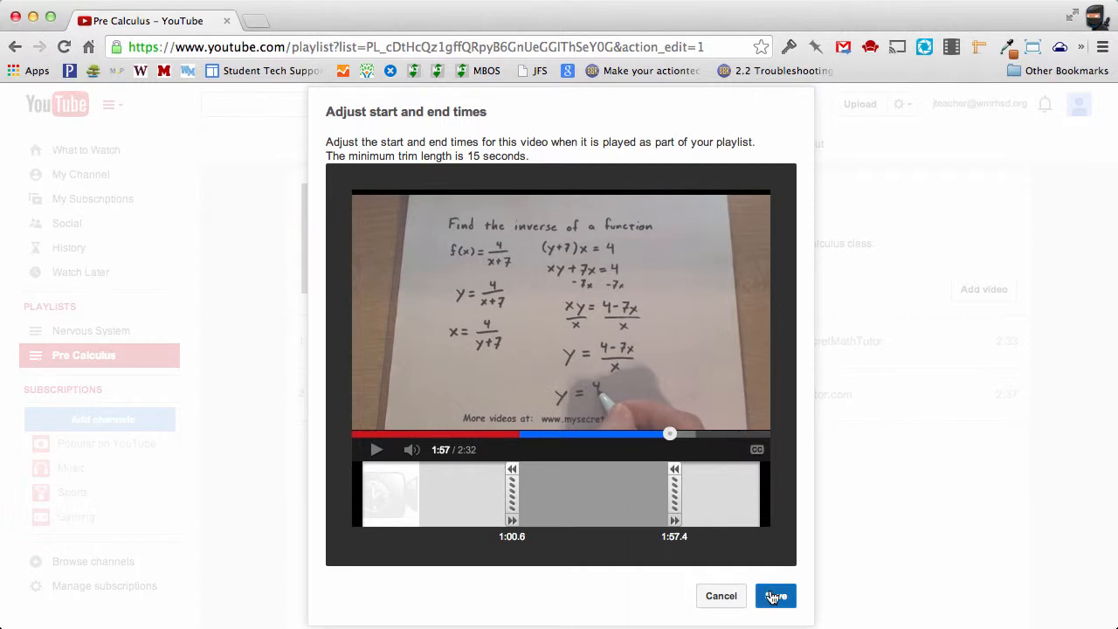
pyautogui.click(776, 596)
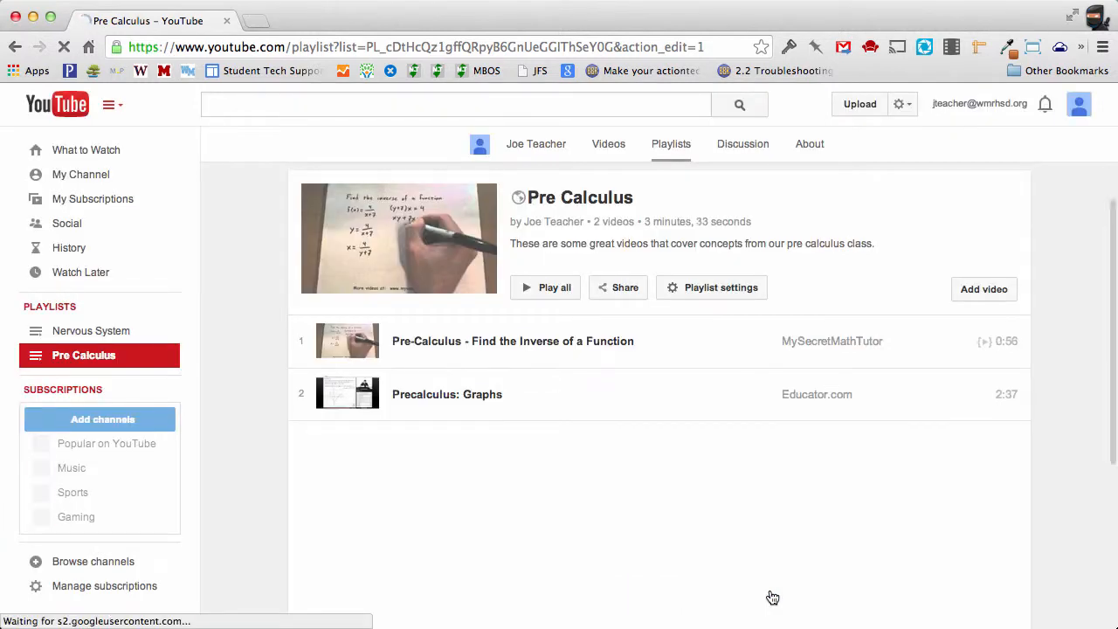
pyautogui.moveTo(830, 421)
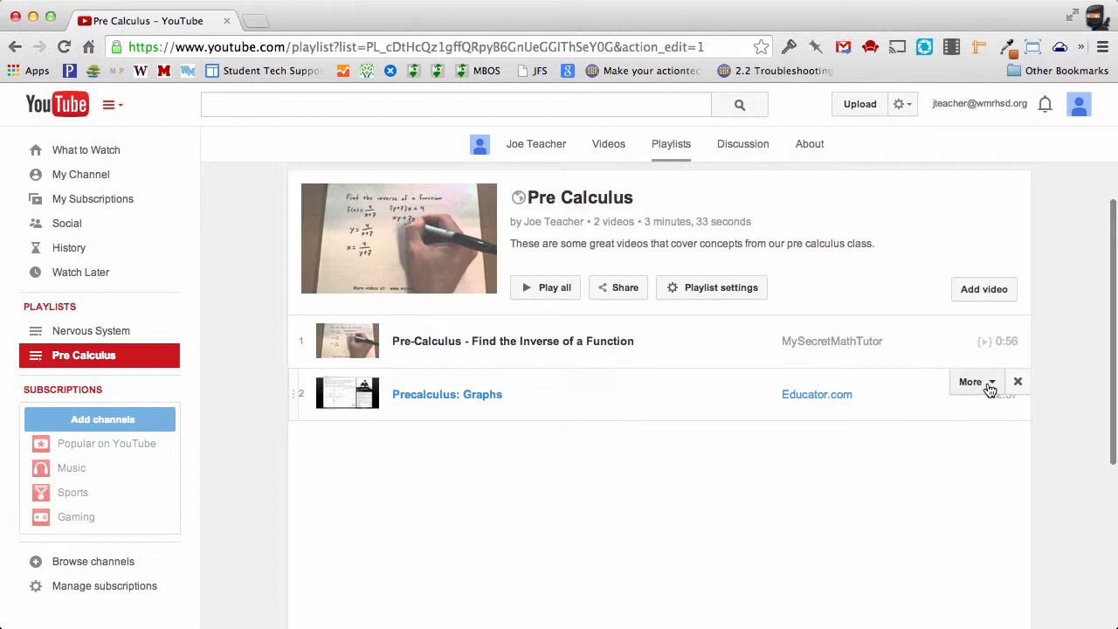
pyautogui.click(971, 381)
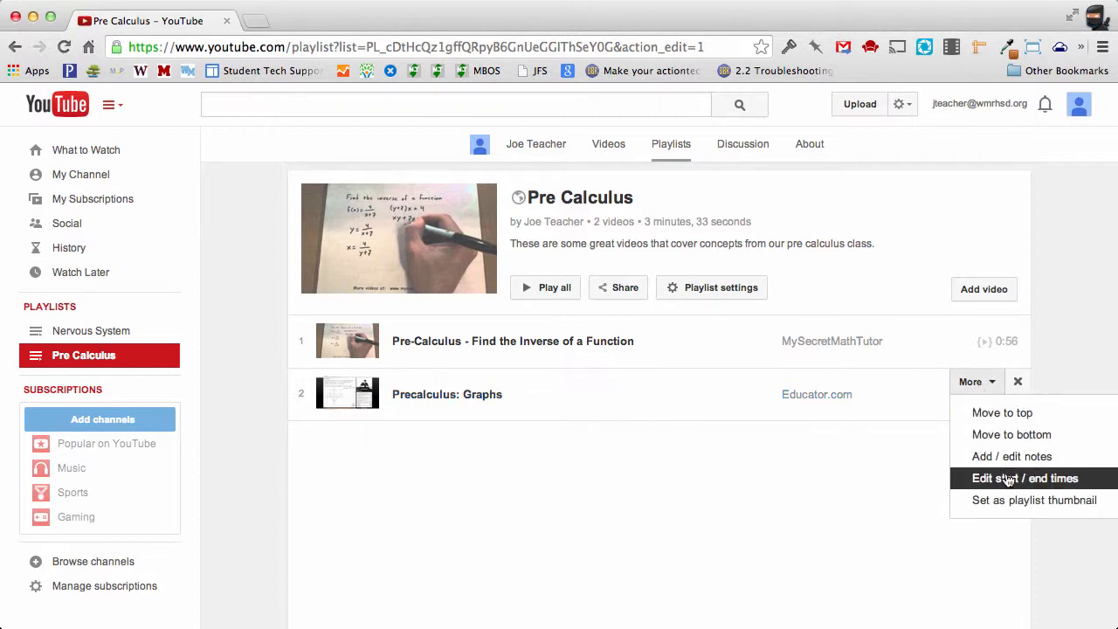
pyautogui.moveTo(863, 513)
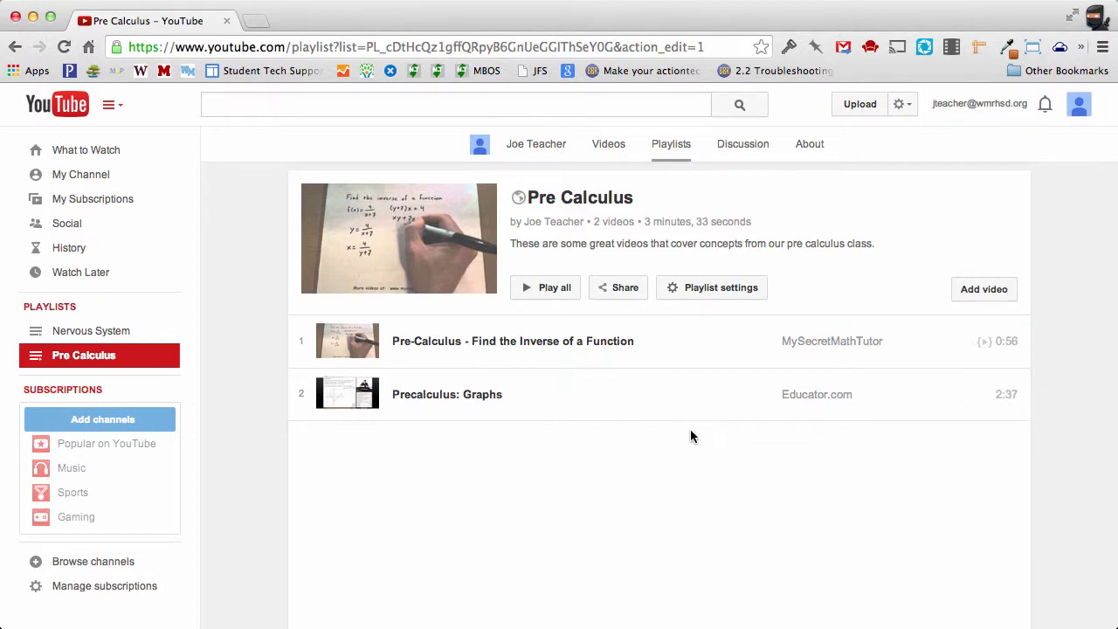
pyautogui.moveTo(626, 293)
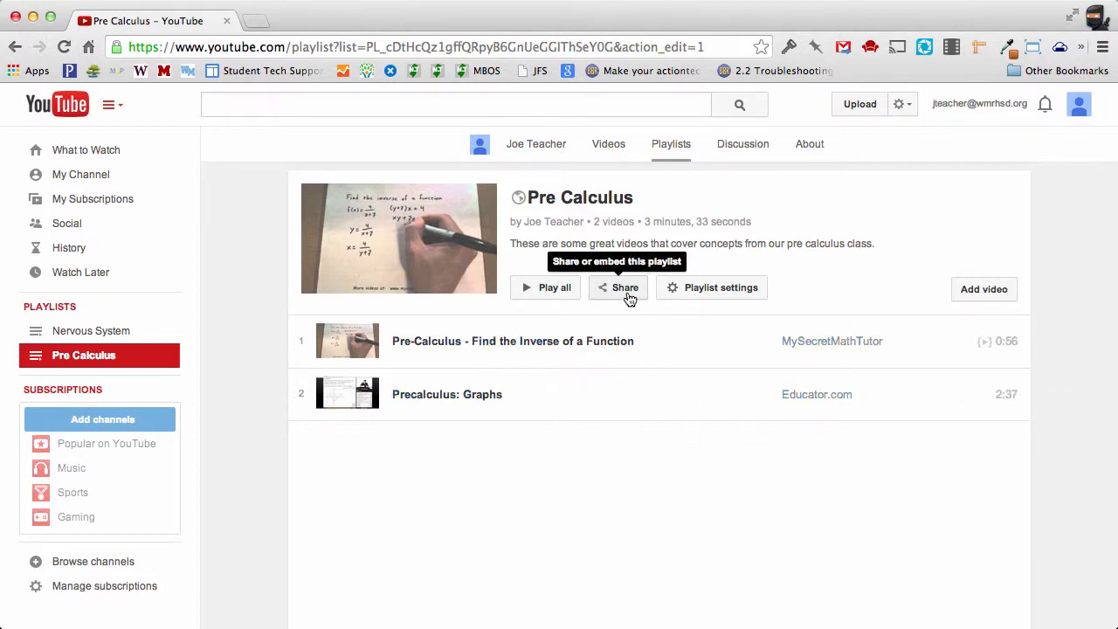
pyautogui.click(626, 286)
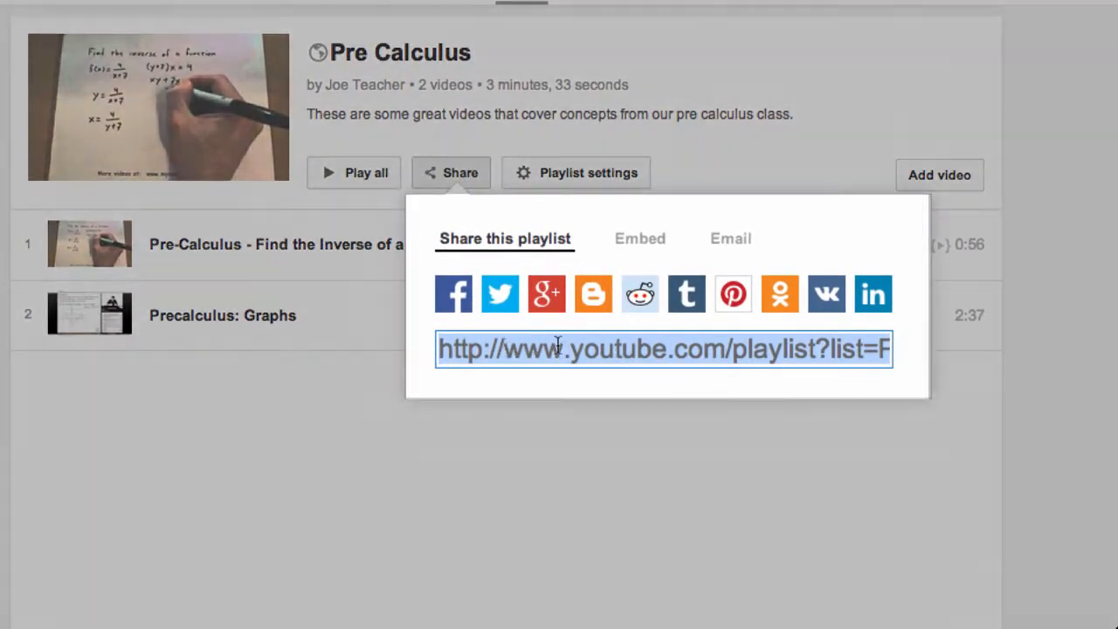
pyautogui.moveTo(455, 294)
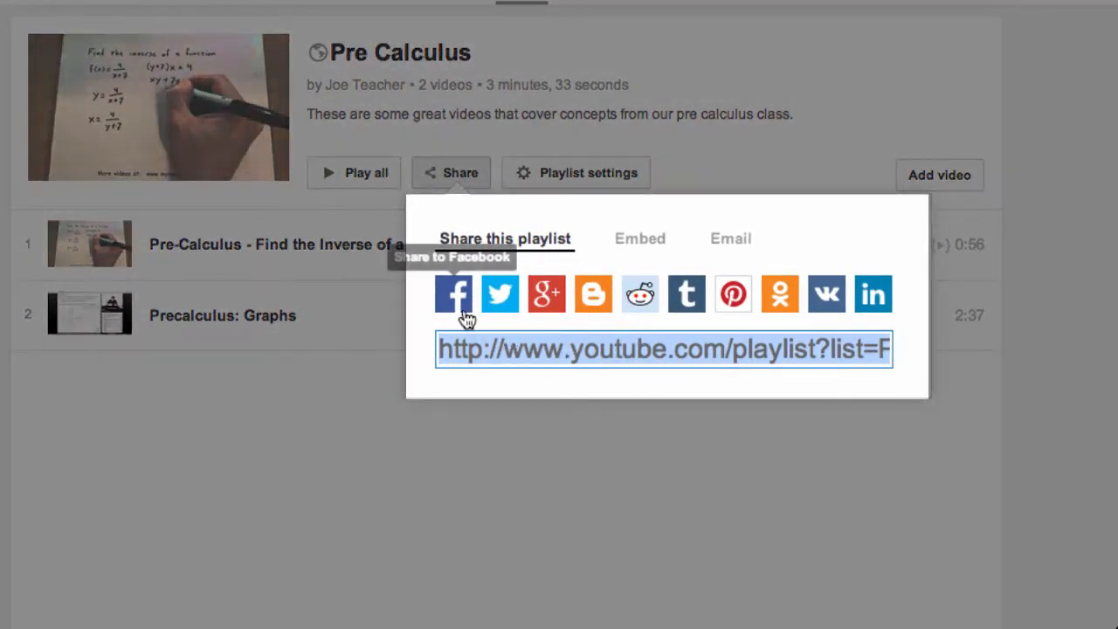
pyautogui.moveTo(594, 294)
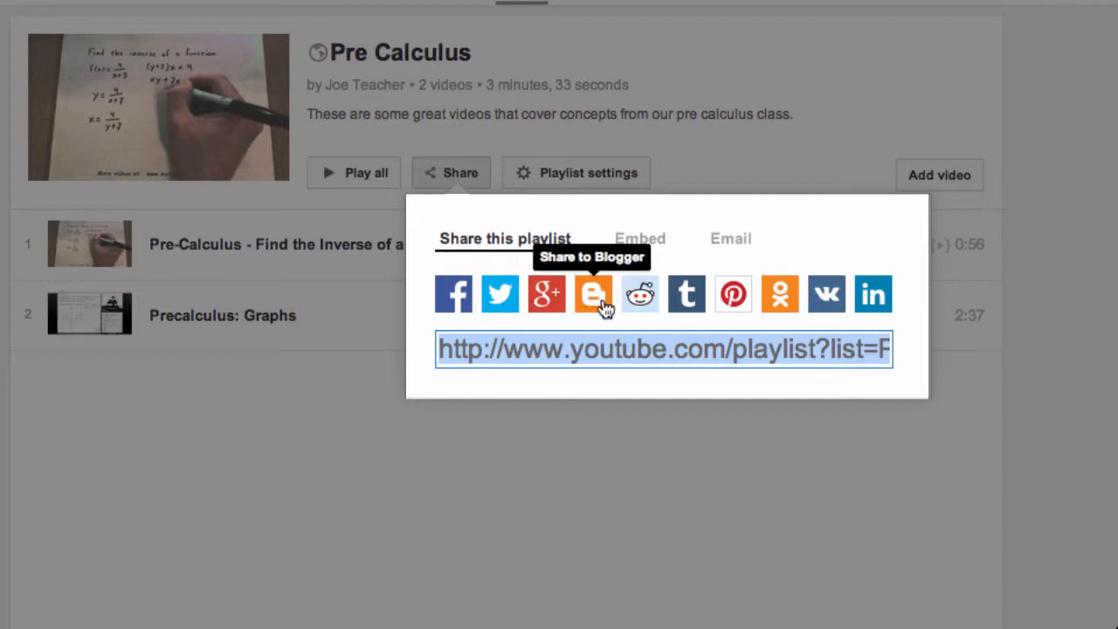
pyautogui.moveTo(730, 238)
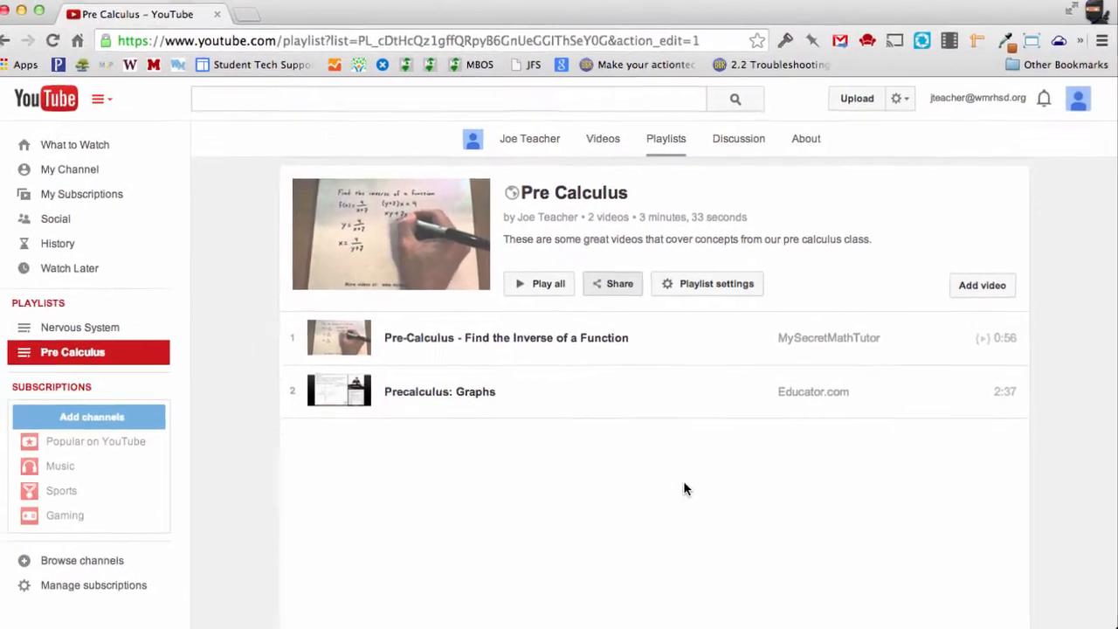
pyautogui.moveTo(80, 175)
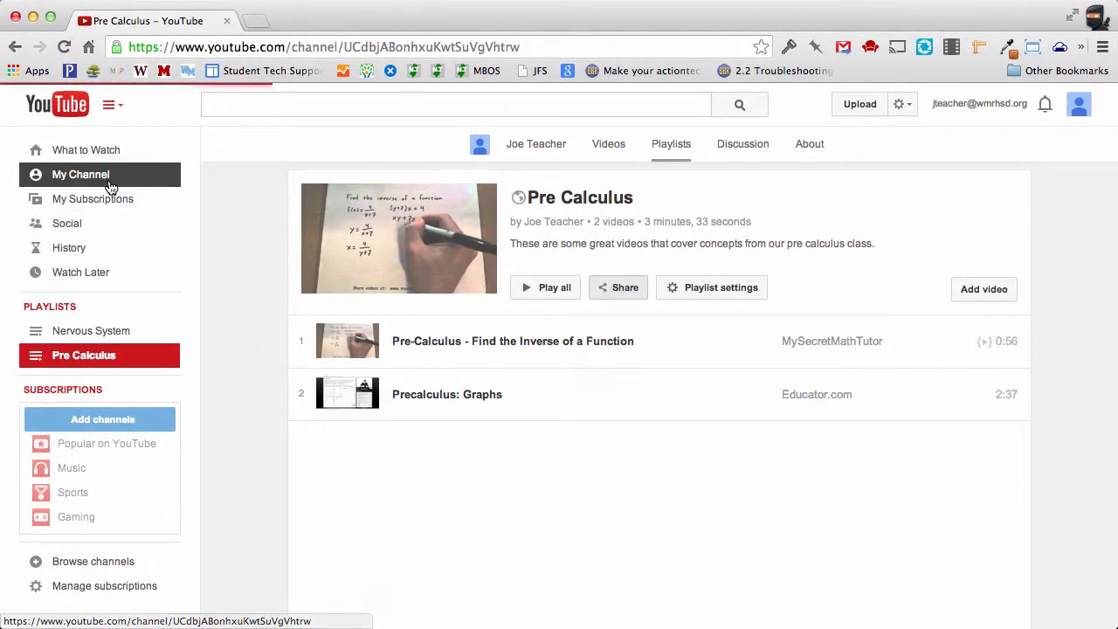
# - Show My Channel's Playlists grid: Nervous System with 1 video, Pre Calculus with 2
pyautogui.click(80, 174)
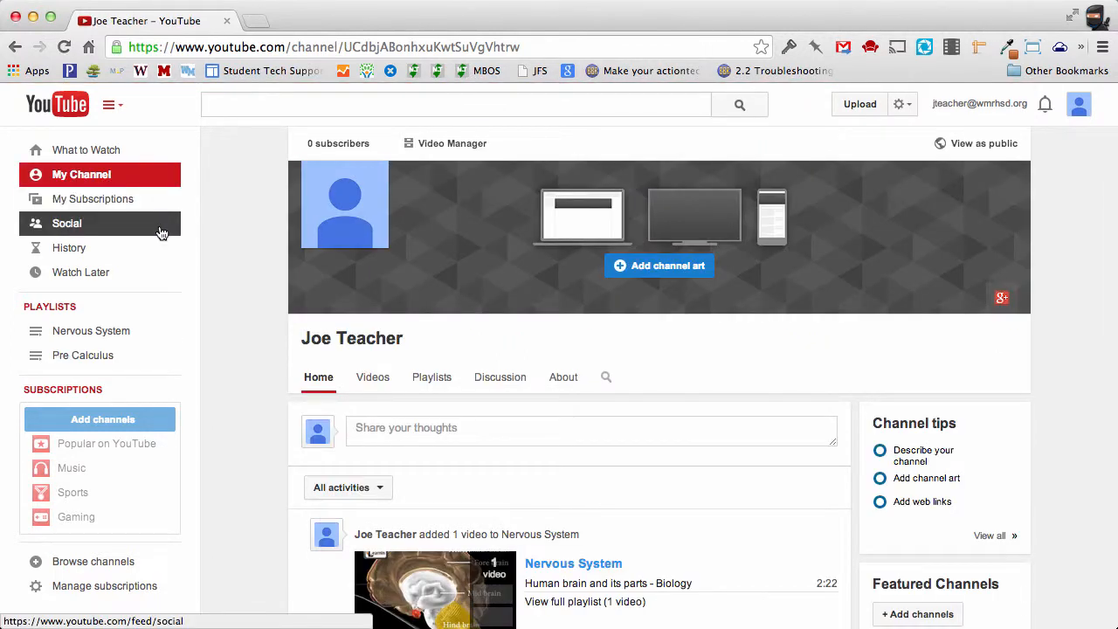
pyautogui.click(431, 377)
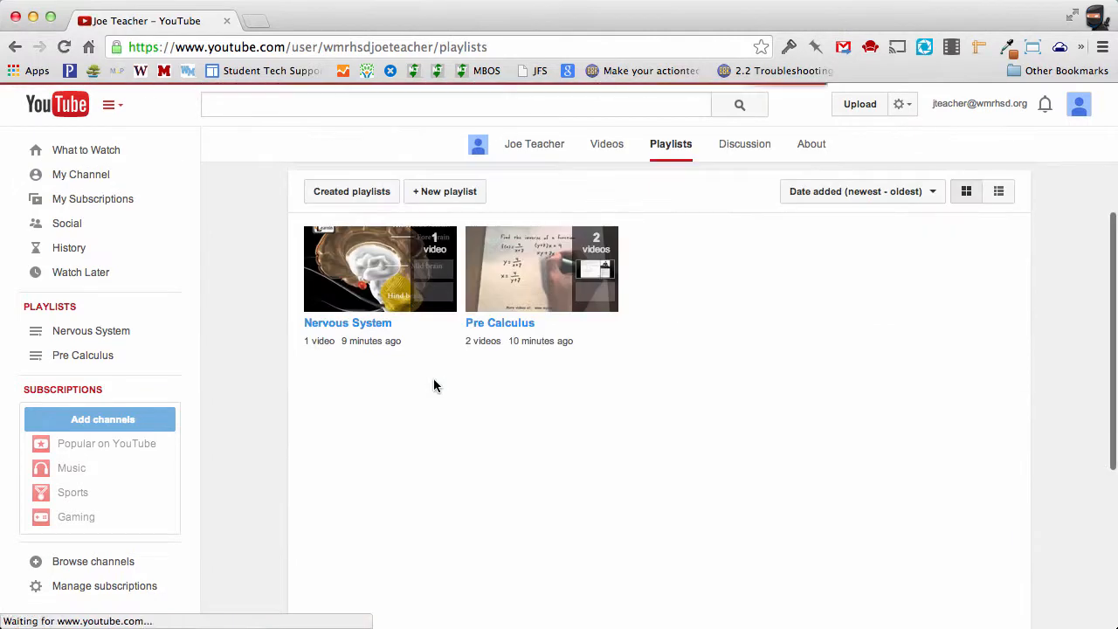
pyautogui.moveTo(440, 352)
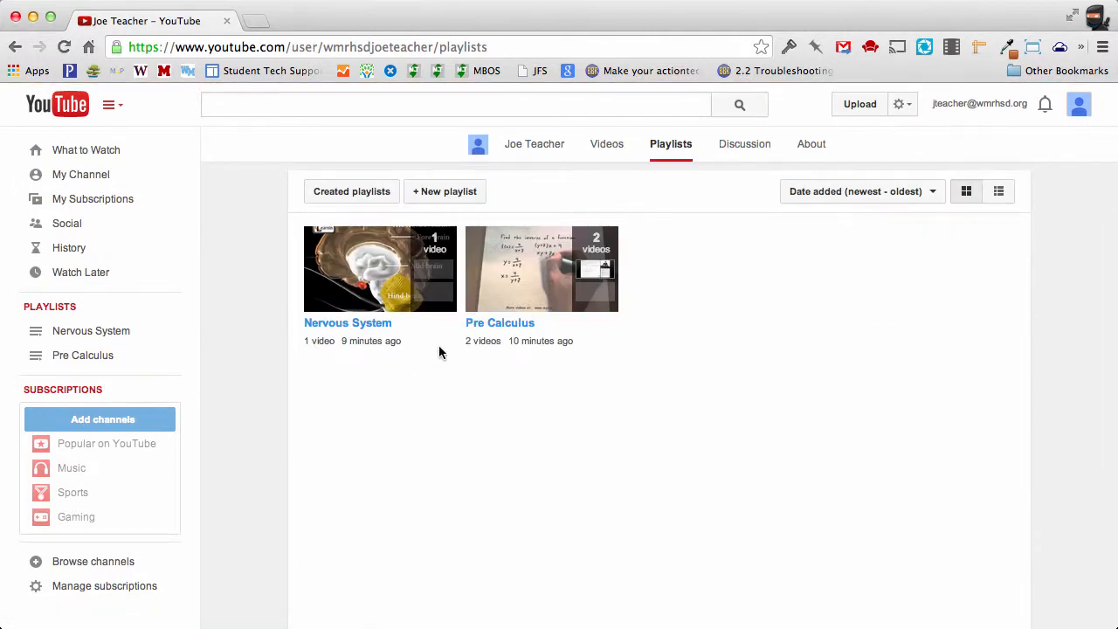
pyautogui.moveTo(426, 395)
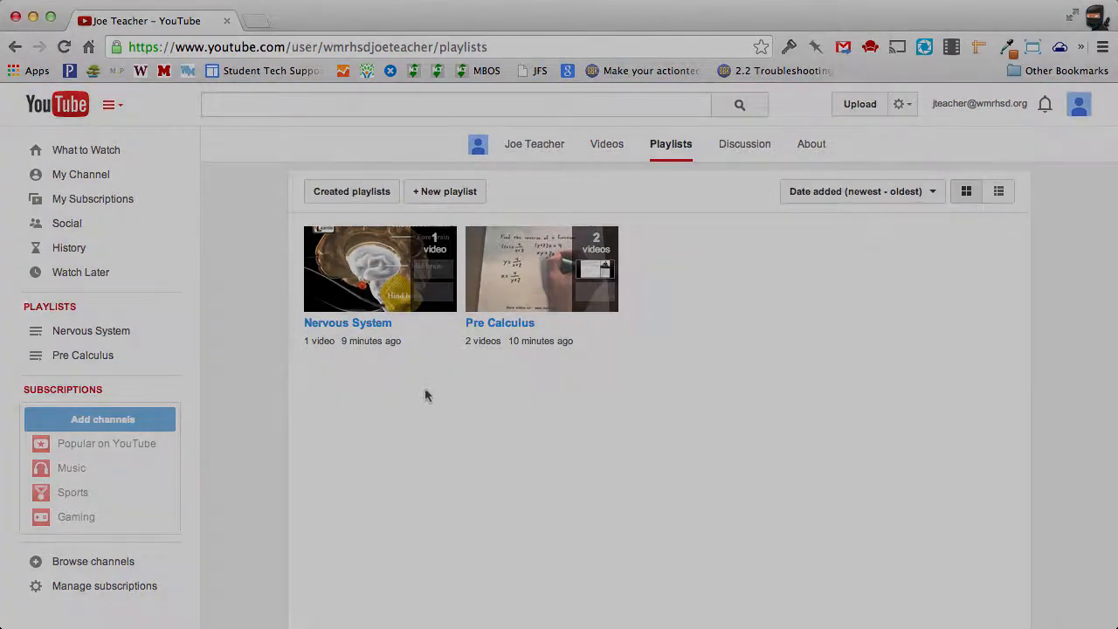